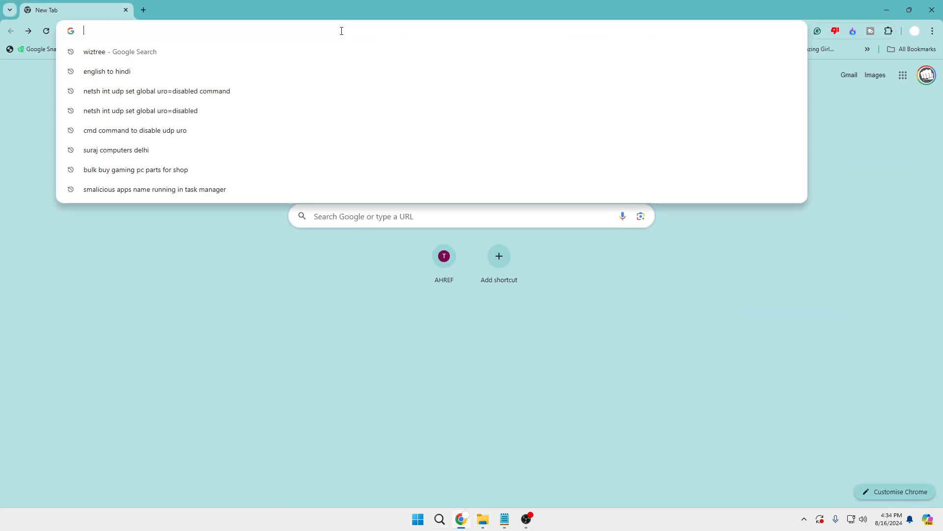
- Google 'wiztree' and open the 'WizTree - The Fastest Disk Space Analyzer' result
{"action": "type", "text": "wiztree"}
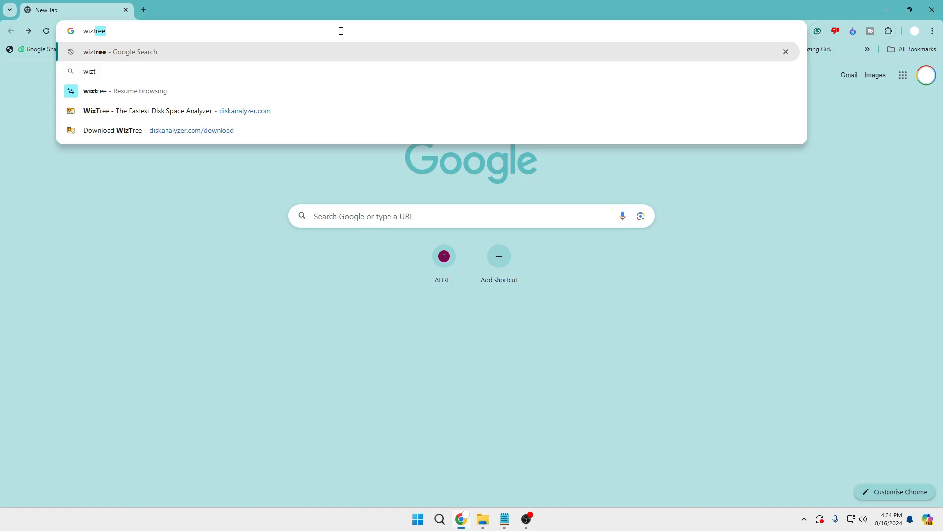
{"action": "key", "text": "Enter"}
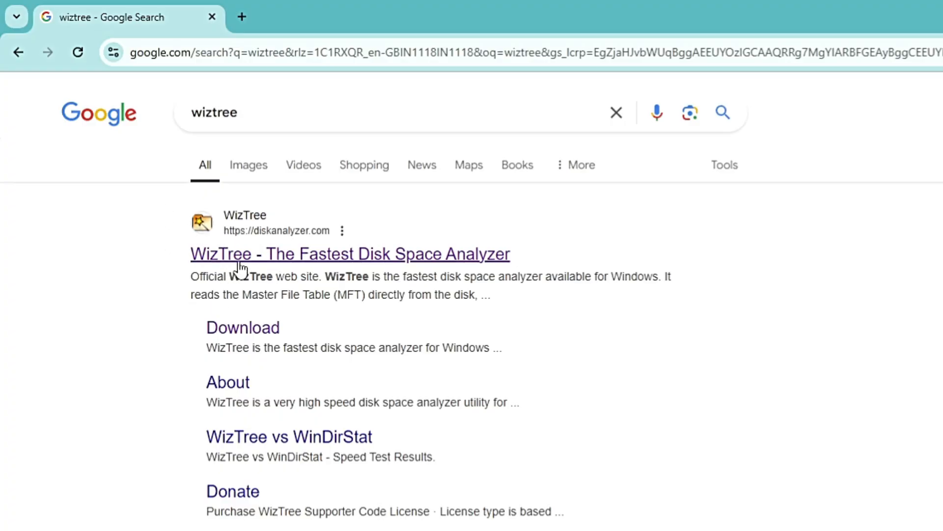
{"action": "left_click", "coordinate": [350, 254]}
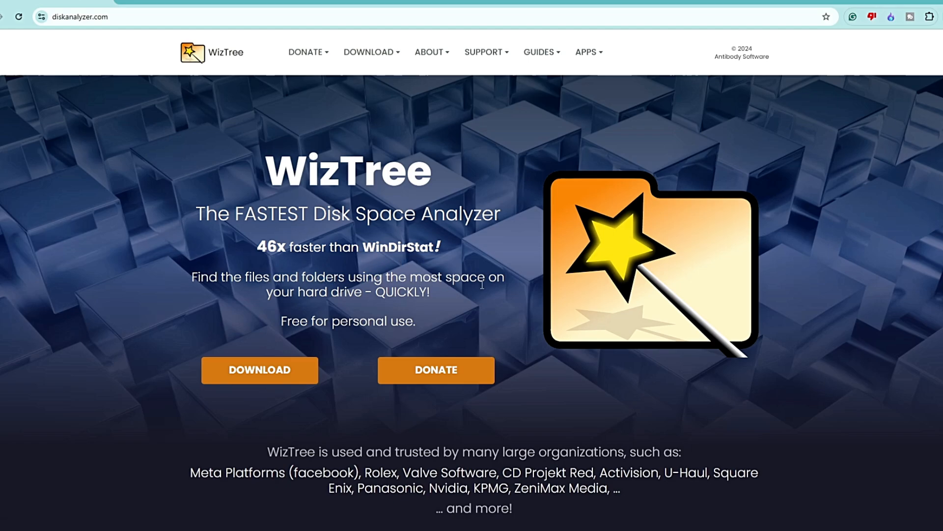
{"action": "mouse_move", "coordinate": [417, 298]}
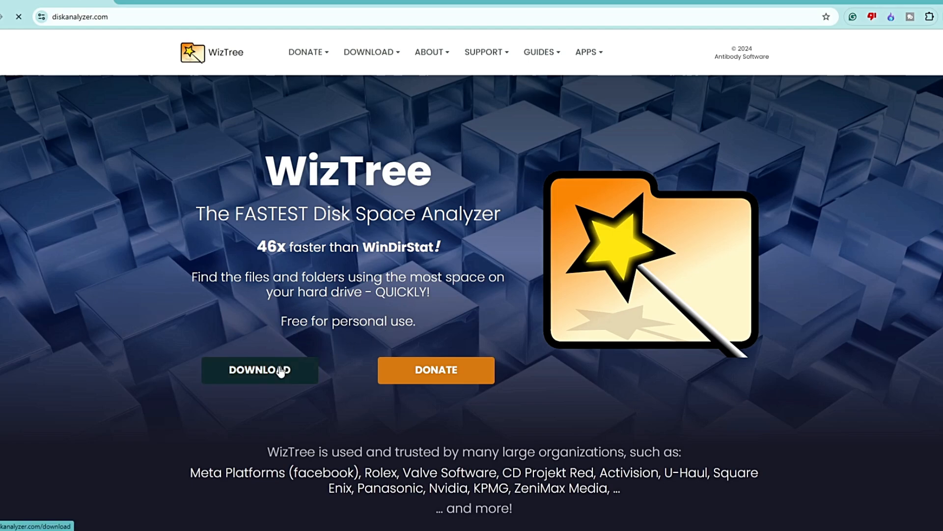
- Download the portable WizTree 4.20 zip from the diskanalyzer.com download page
{"action": "left_click", "coordinate": [260, 370]}
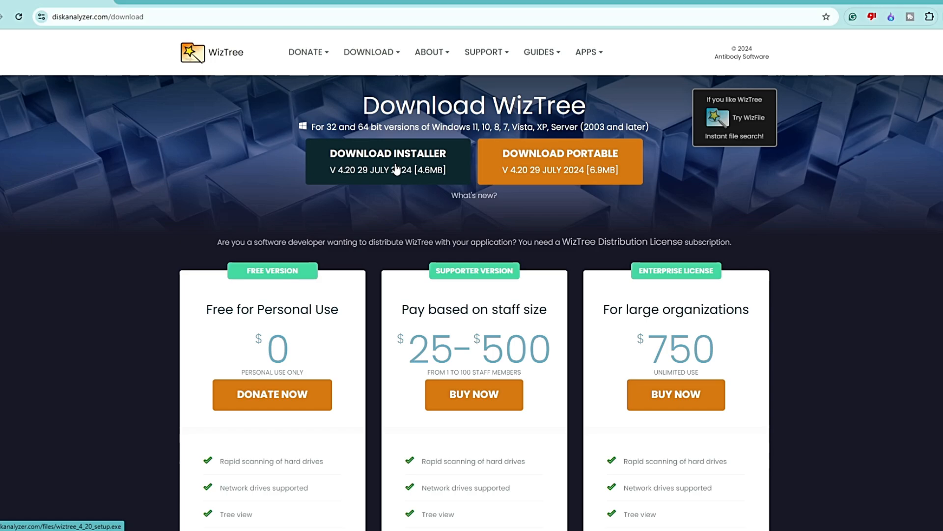
{"action": "mouse_move", "coordinate": [394, 170]}
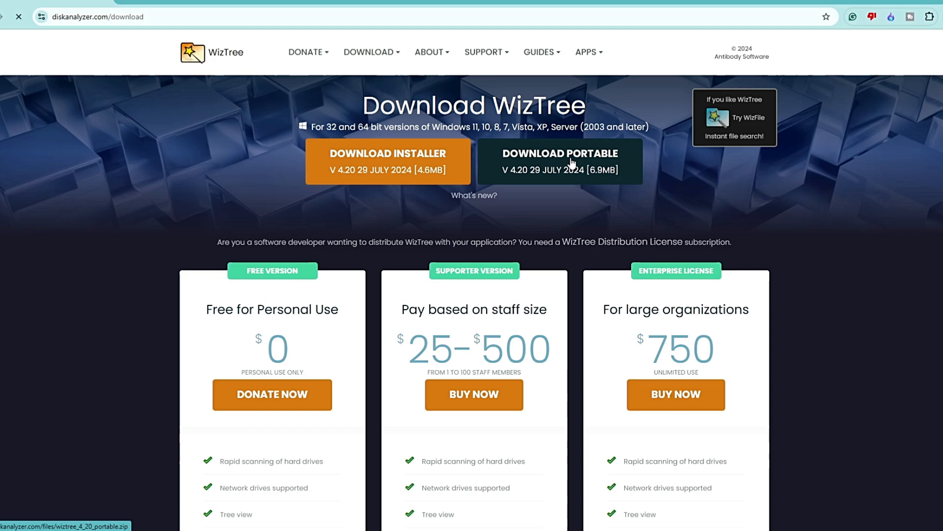
{"action": "left_click", "coordinate": [559, 161]}
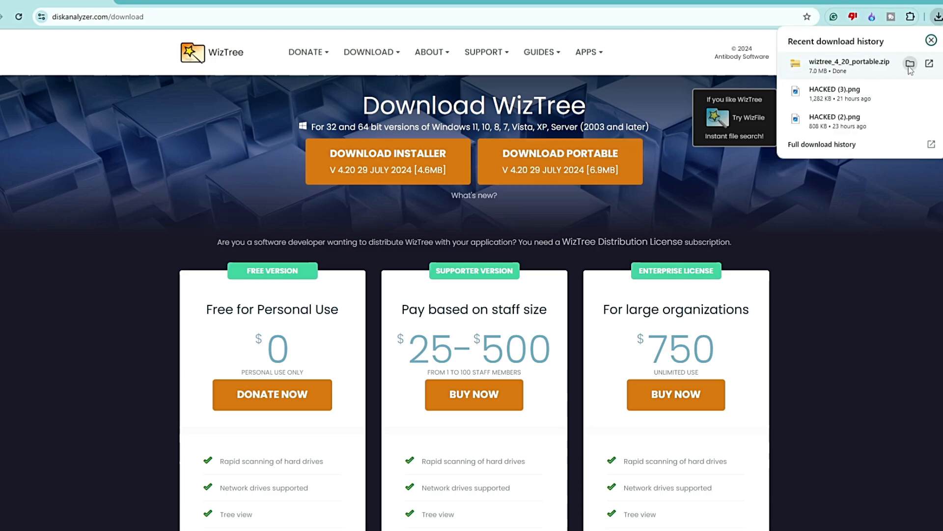
- Extract the WizTree zip into wiztree_4_20_portable in Downloads and select WizTree64.exe
{"action": "left_click", "coordinate": [909, 65]}
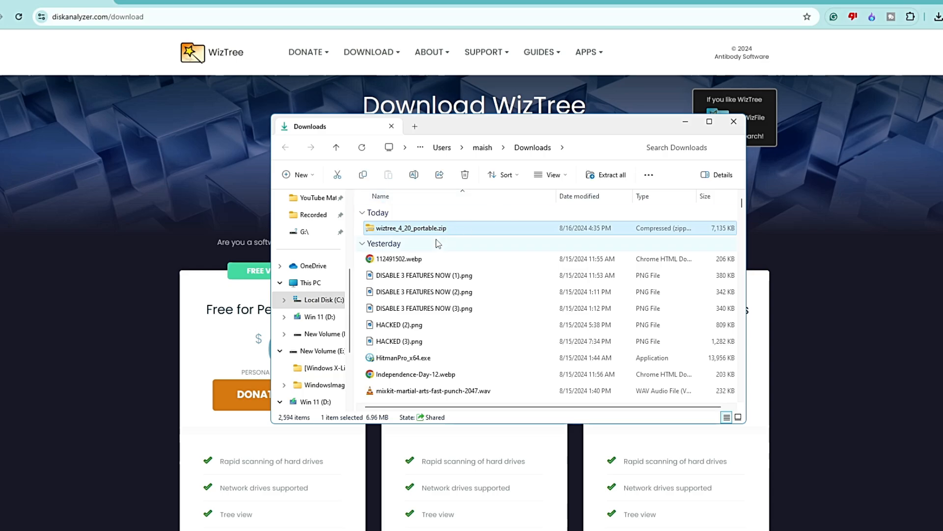
{"action": "right_click", "coordinate": [411, 227]}
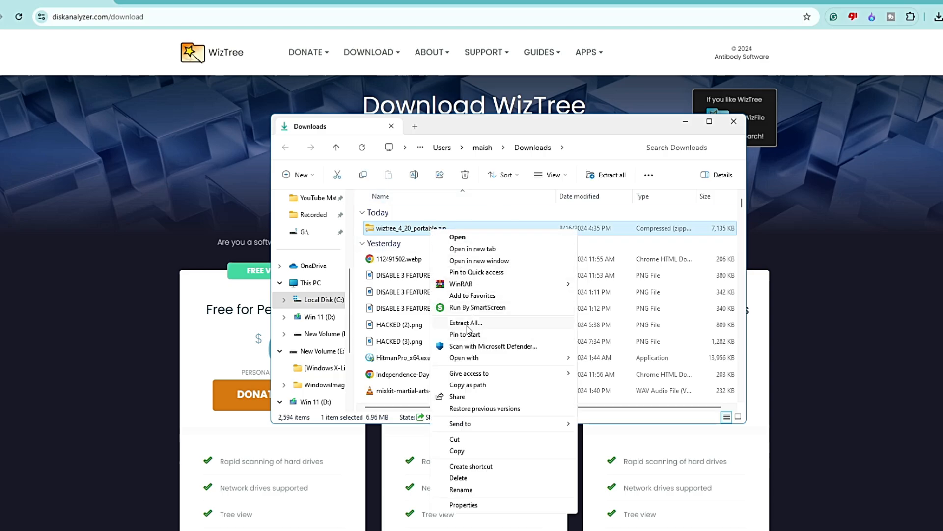
{"action": "left_click", "coordinate": [465, 322]}
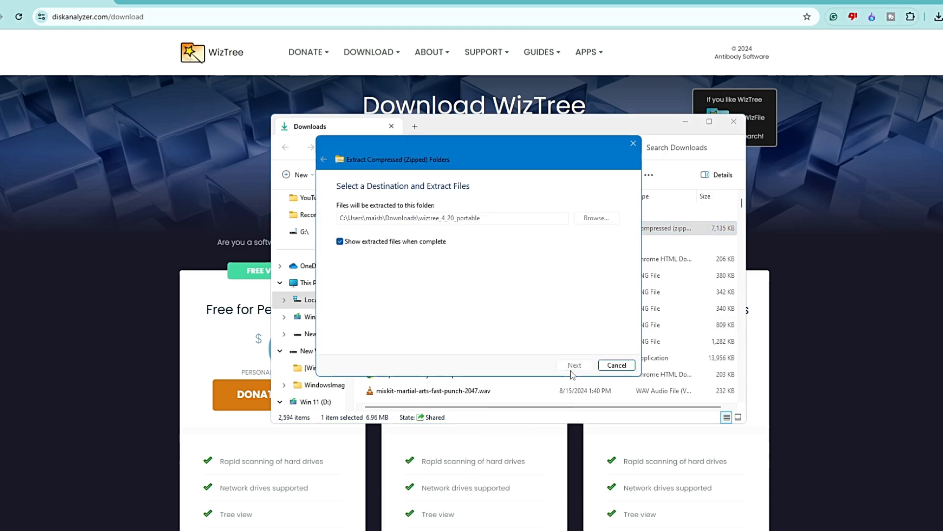
{"action": "left_click", "coordinate": [573, 364]}
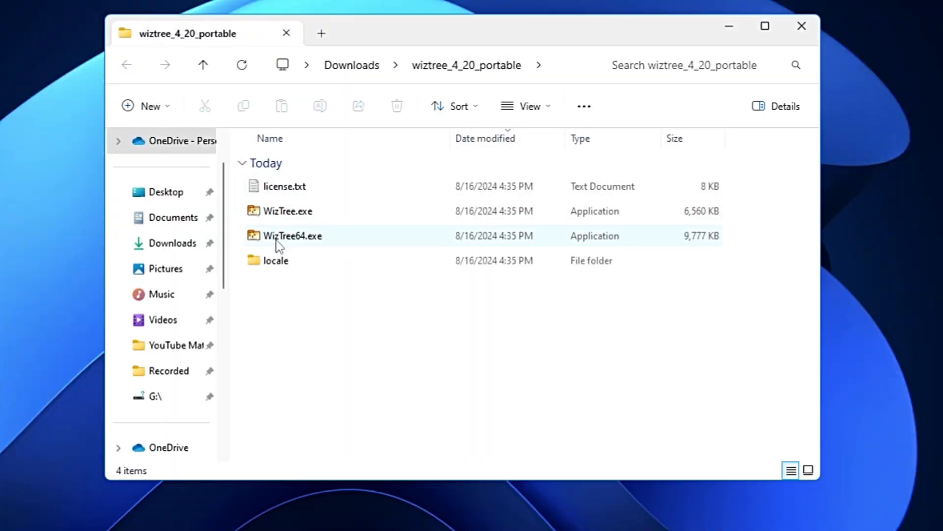
{"action": "left_click", "coordinate": [292, 236]}
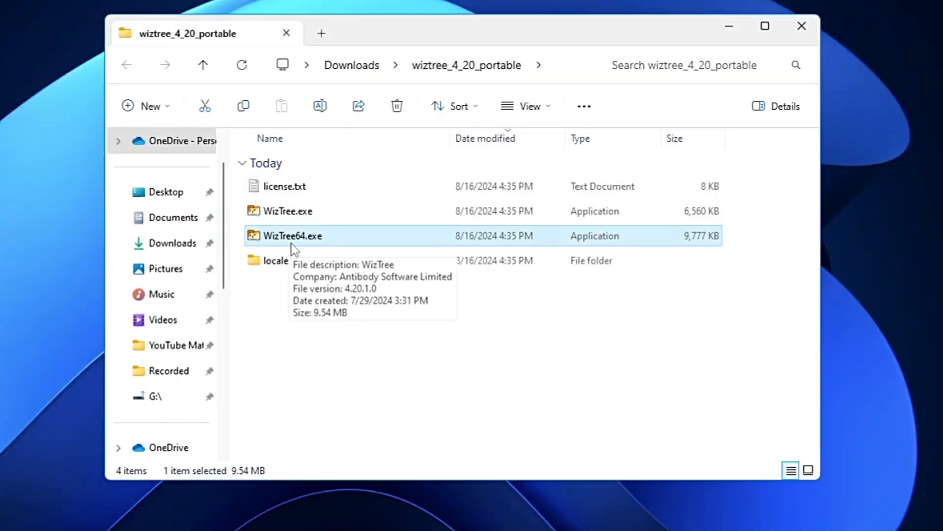
{"action": "mouse_move", "coordinate": [307, 247]}
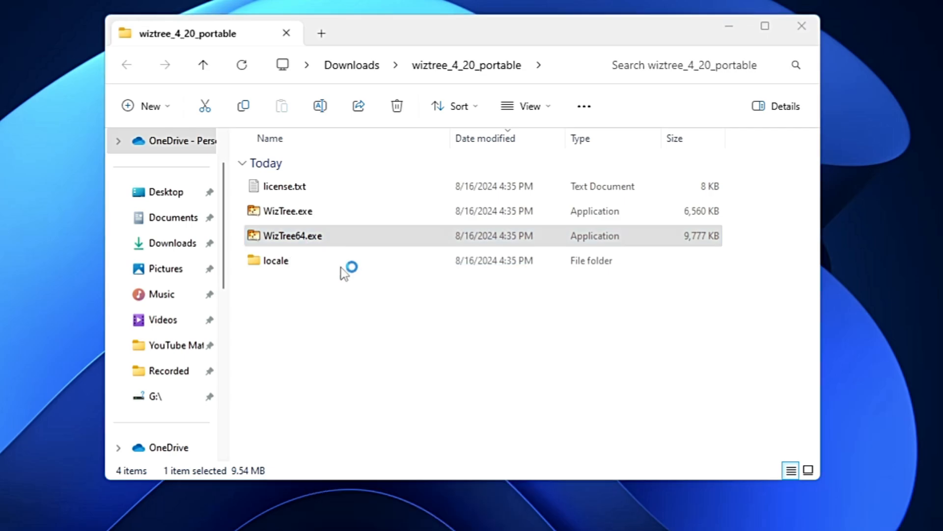
- Launch WizTree64.exe, showing C: Local Disk at 476.2 GB with 90.0 GB free
{"action": "double_click", "coordinate": [291, 235]}
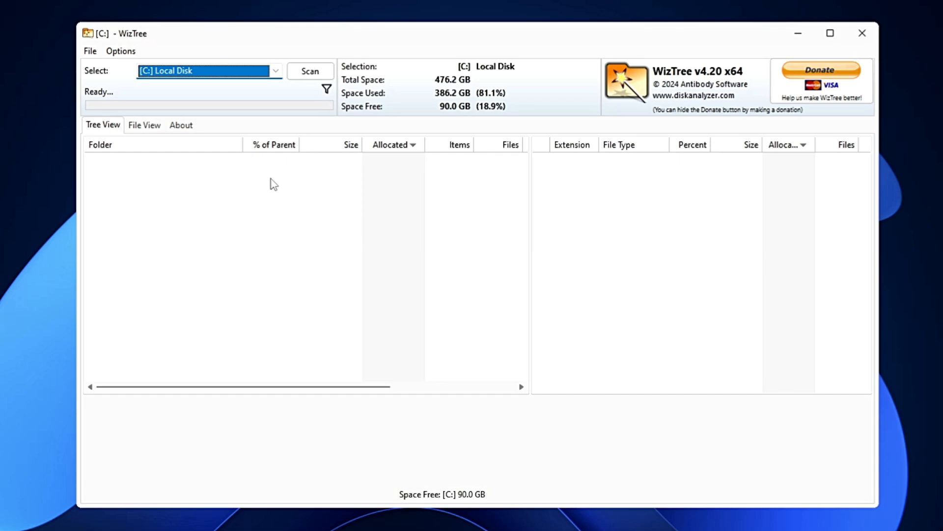
{"action": "mouse_move", "coordinate": [106, 85]}
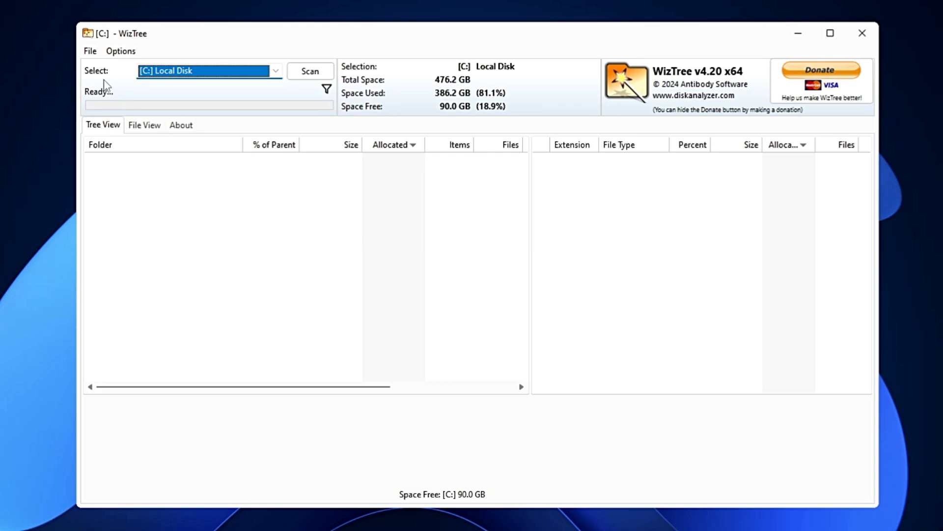
{"action": "mouse_move", "coordinate": [148, 86]}
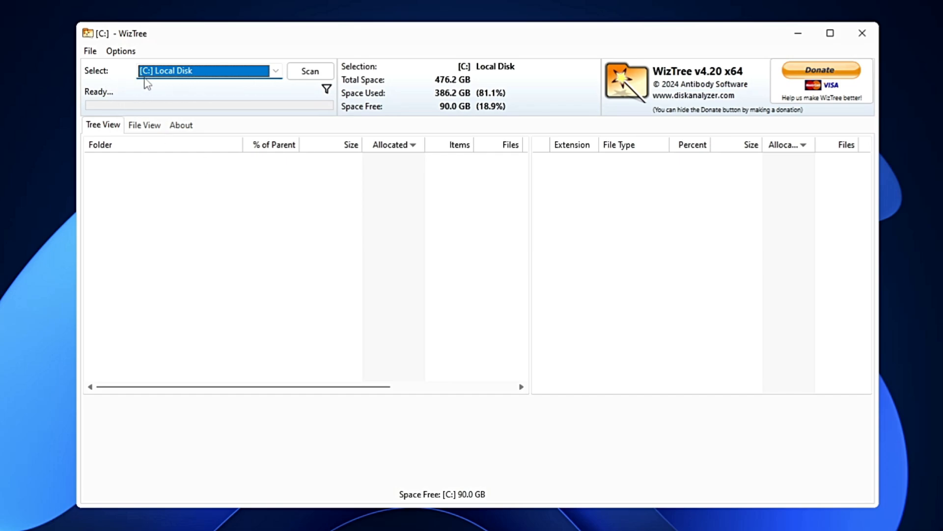
{"action": "mouse_move", "coordinate": [198, 95]}
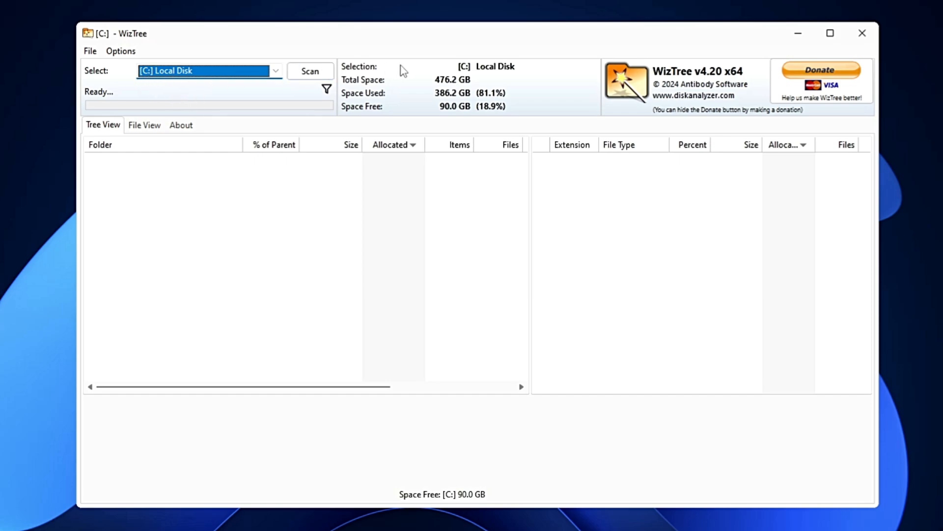
{"action": "mouse_move", "coordinate": [509, 75]}
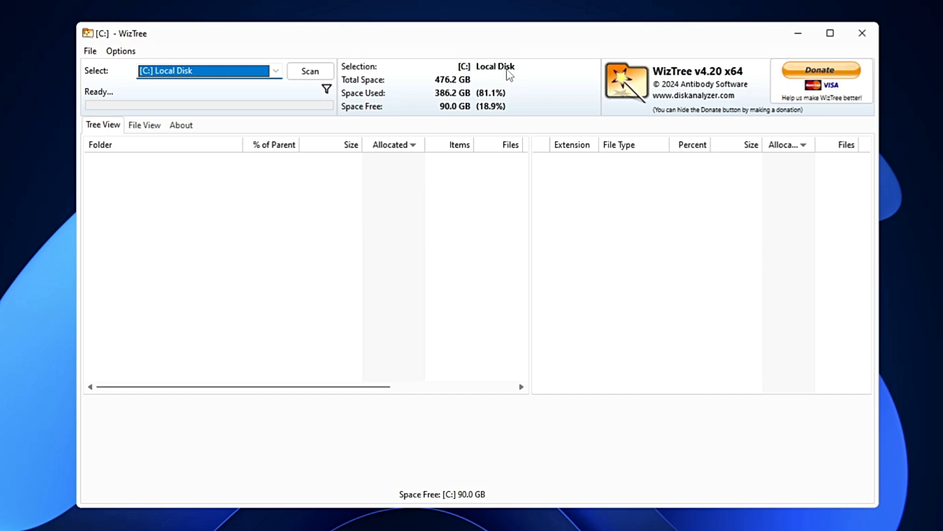
{"action": "mouse_move", "coordinate": [432, 92]}
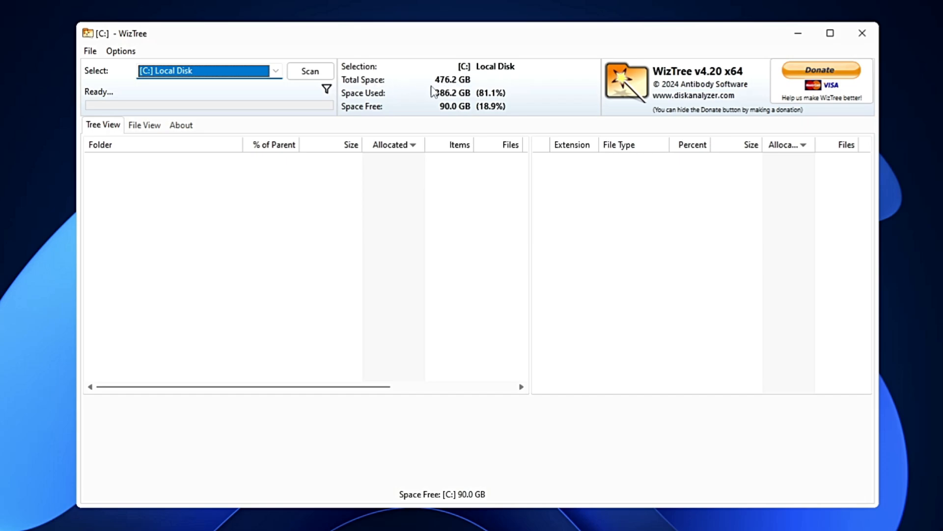
{"action": "mouse_move", "coordinate": [344, 121]}
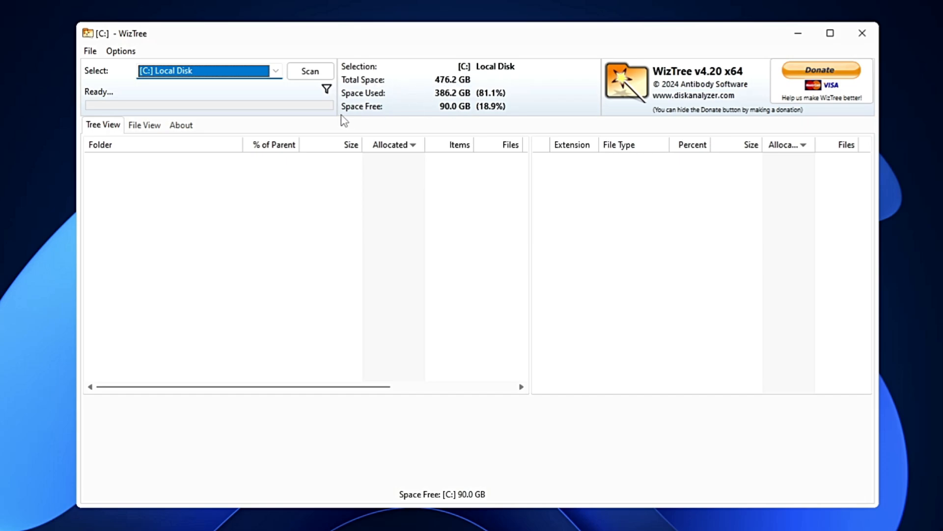
{"action": "mouse_move", "coordinate": [453, 115]}
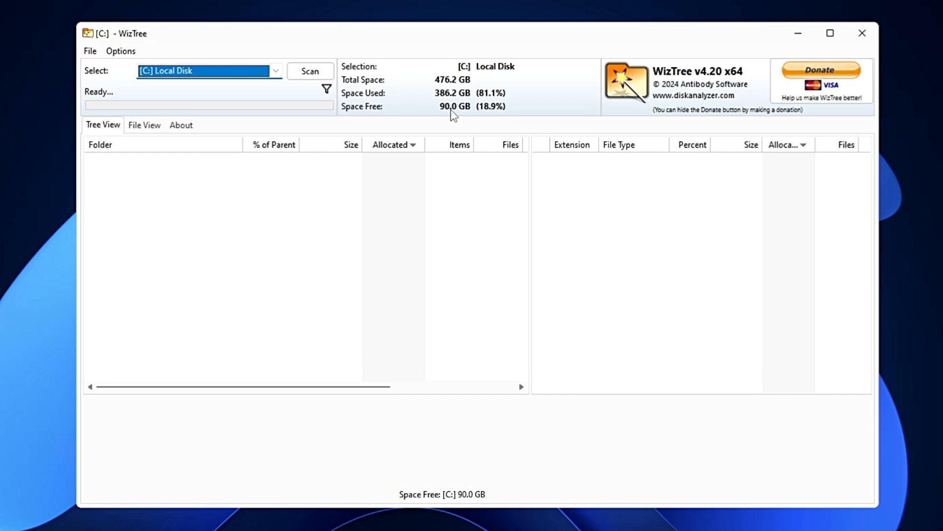
- Pick [C:] Local Disk from the drive list of C:, D: and E:
{"action": "left_click", "coordinate": [275, 71]}
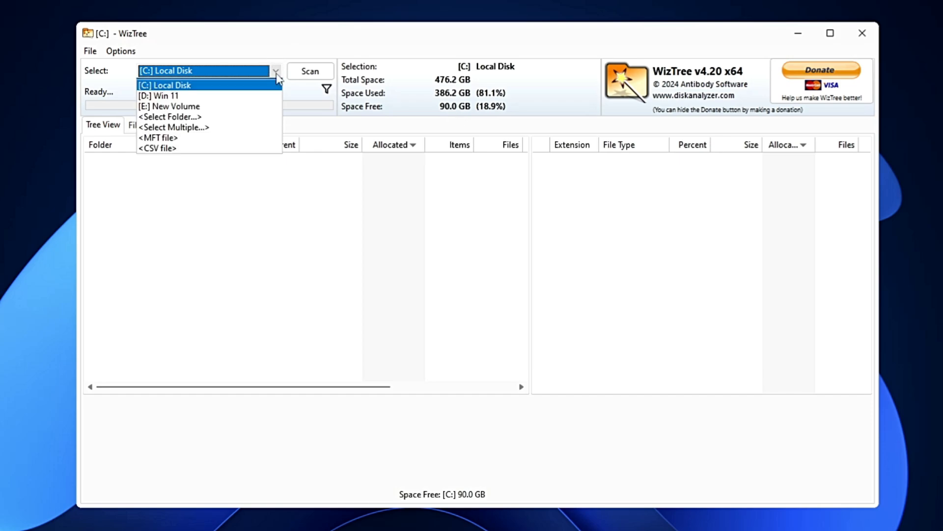
{"action": "mouse_move", "coordinate": [214, 96]}
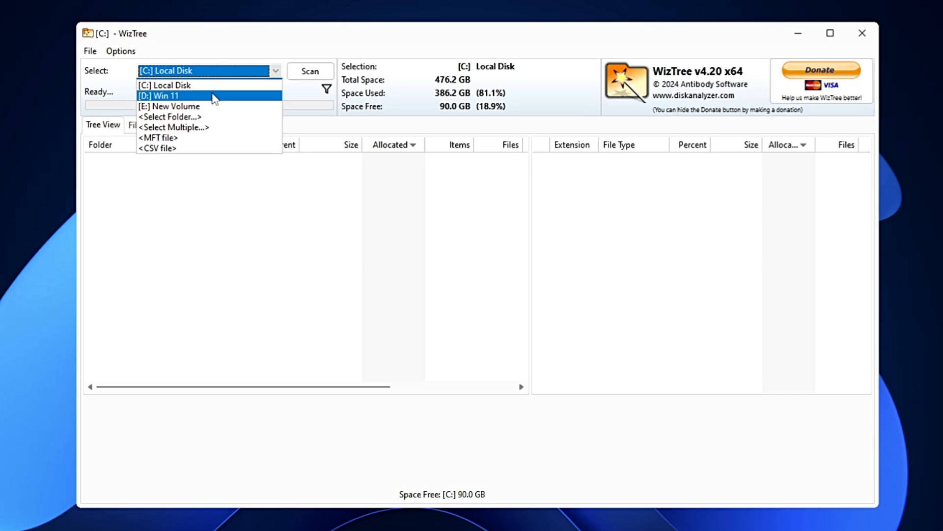
{"action": "mouse_move", "coordinate": [166, 85]}
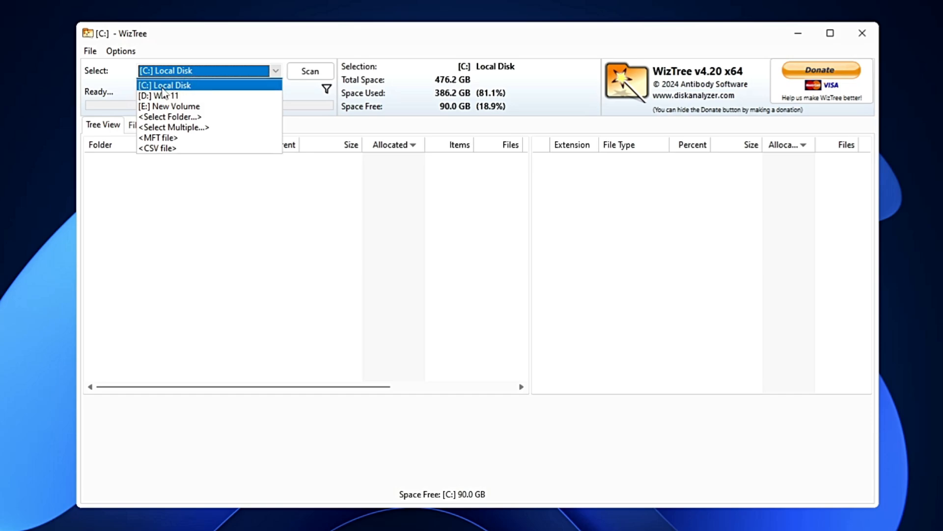
{"action": "left_click", "coordinate": [207, 85]}
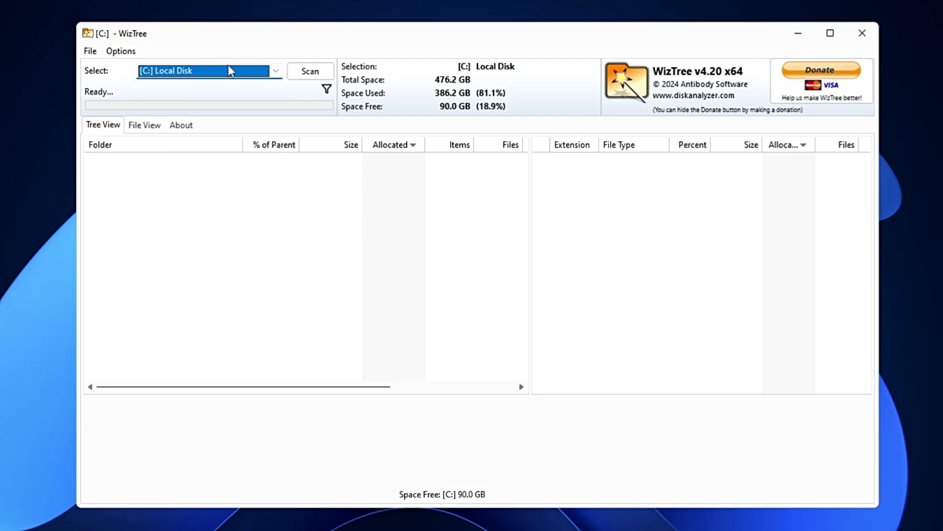
- Scan C: Local Disk, which finishes in 1.84 seconds with Users at 224.2 GB
{"action": "left_click", "coordinate": [310, 71]}
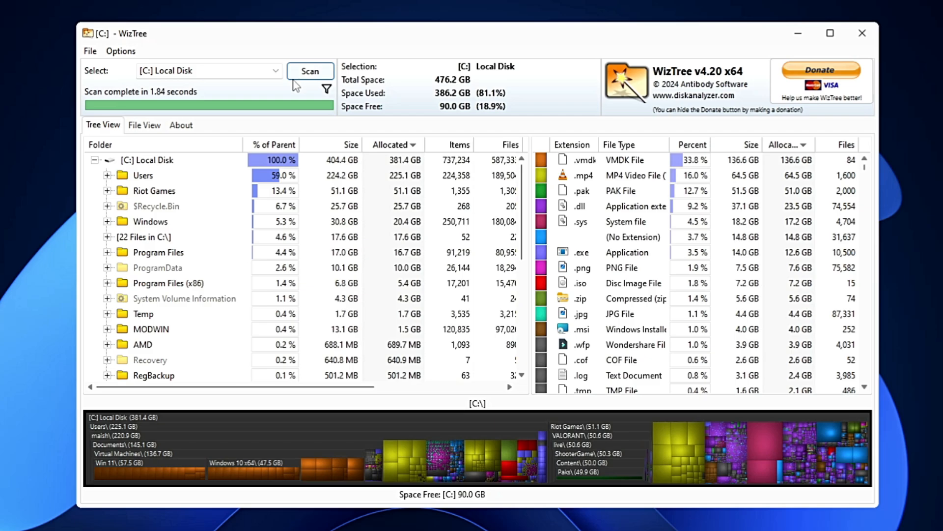
{"action": "mouse_move", "coordinate": [123, 99]}
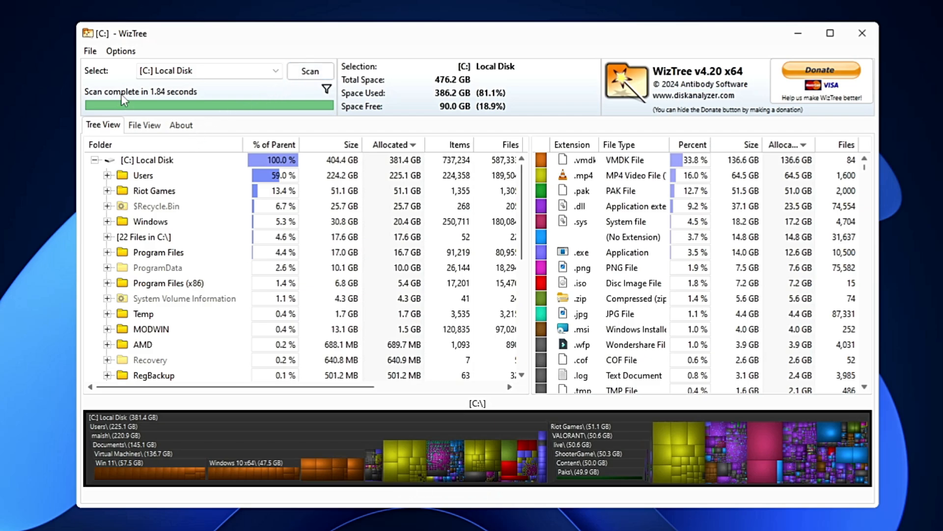
{"action": "mouse_move", "coordinate": [177, 105]}
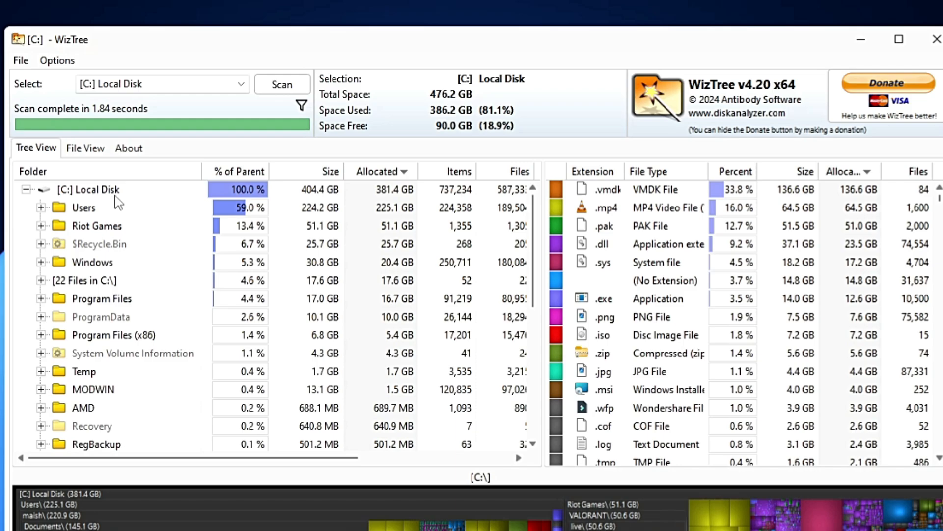
{"action": "mouse_move", "coordinate": [318, 197]}
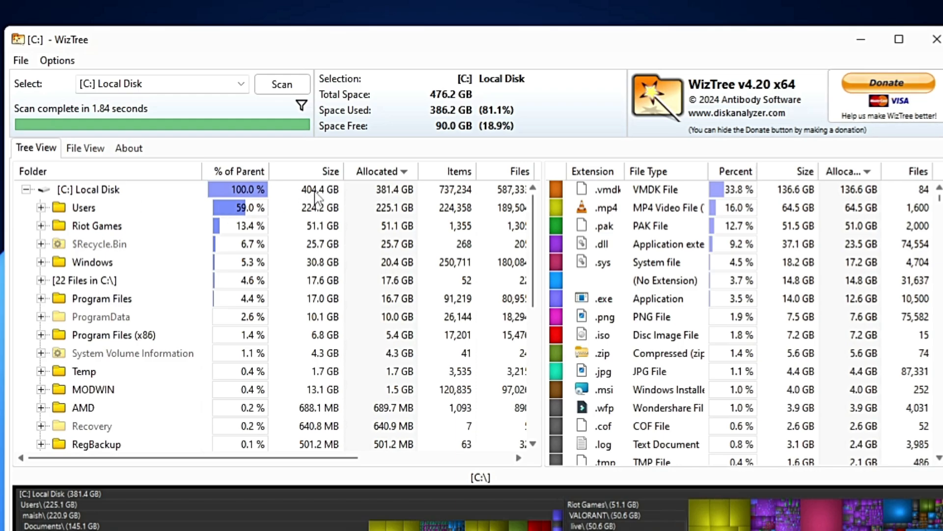
{"action": "mouse_move", "coordinate": [341, 200]}
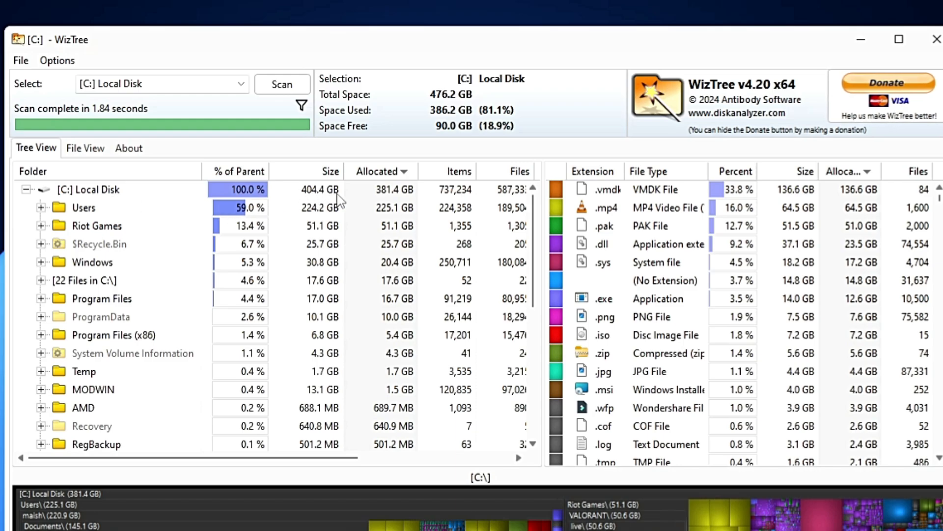
{"action": "mouse_move", "coordinate": [397, 200]}
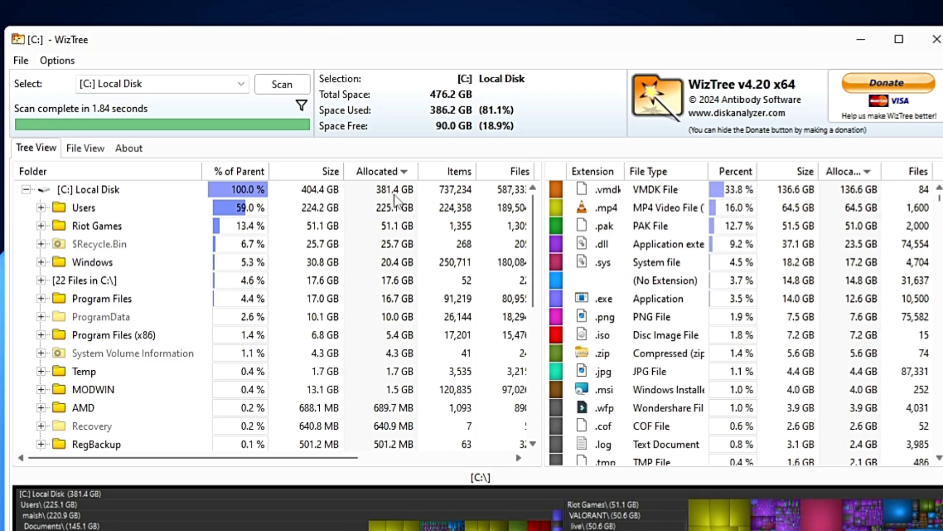
{"action": "mouse_move", "coordinate": [99, 219]}
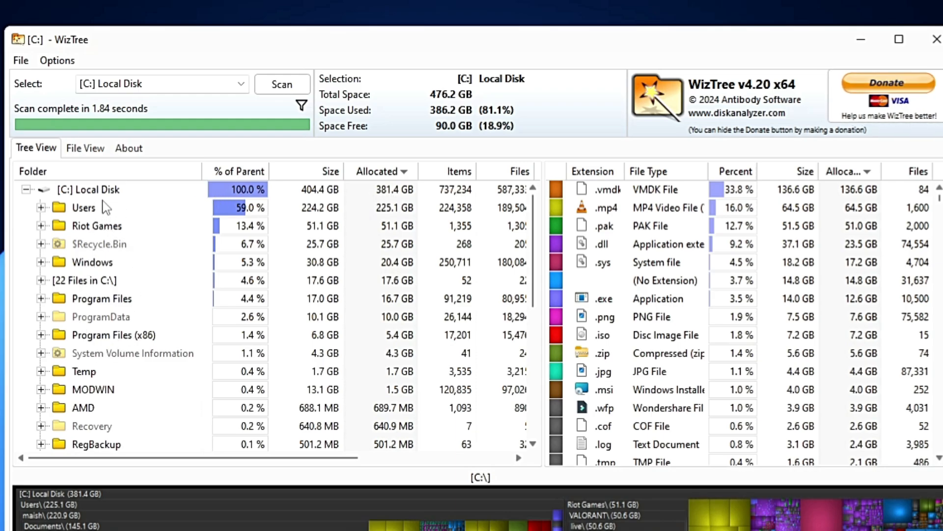
{"action": "mouse_move", "coordinate": [91, 224]}
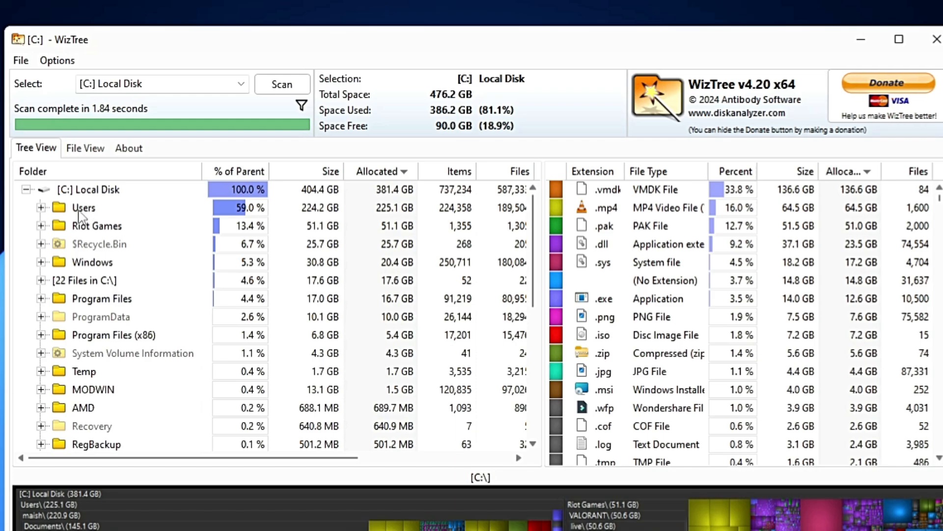
- Expand Users and select the maish profile at 220.0 GB (98.1%)
{"action": "left_click", "coordinate": [83, 207]}
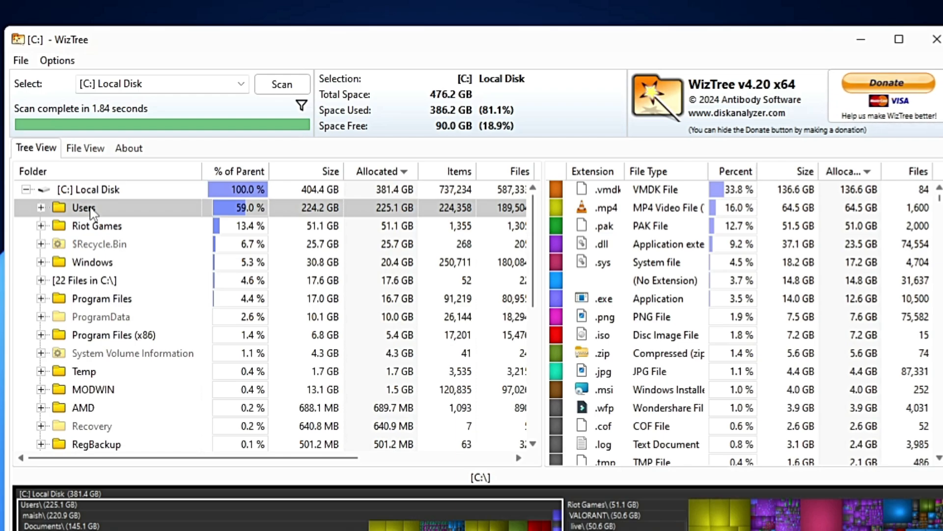
{"action": "left_click", "coordinate": [42, 207]}
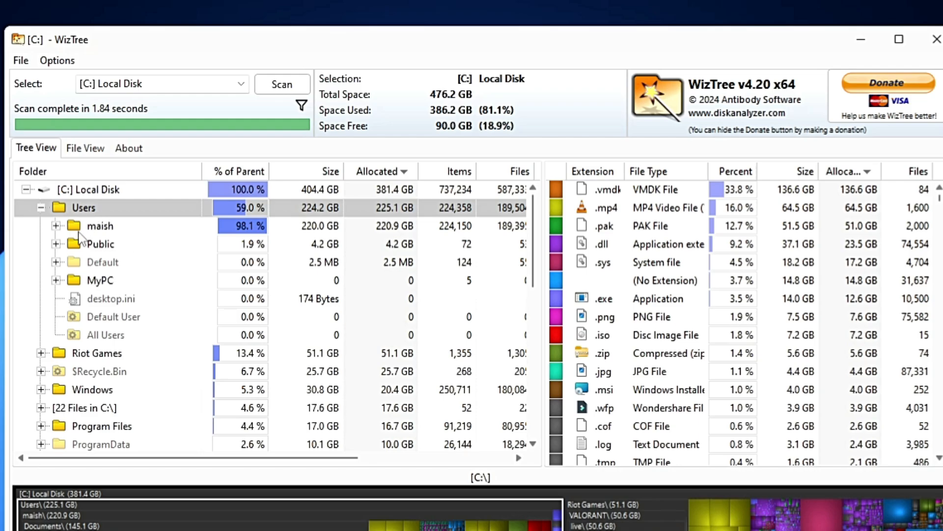
{"action": "mouse_move", "coordinate": [109, 243]}
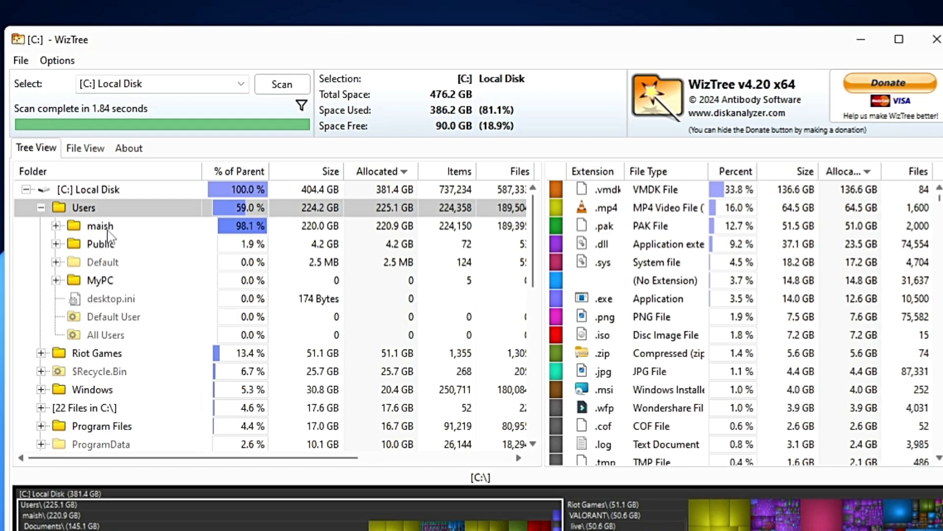
{"action": "left_click", "coordinate": [99, 226]}
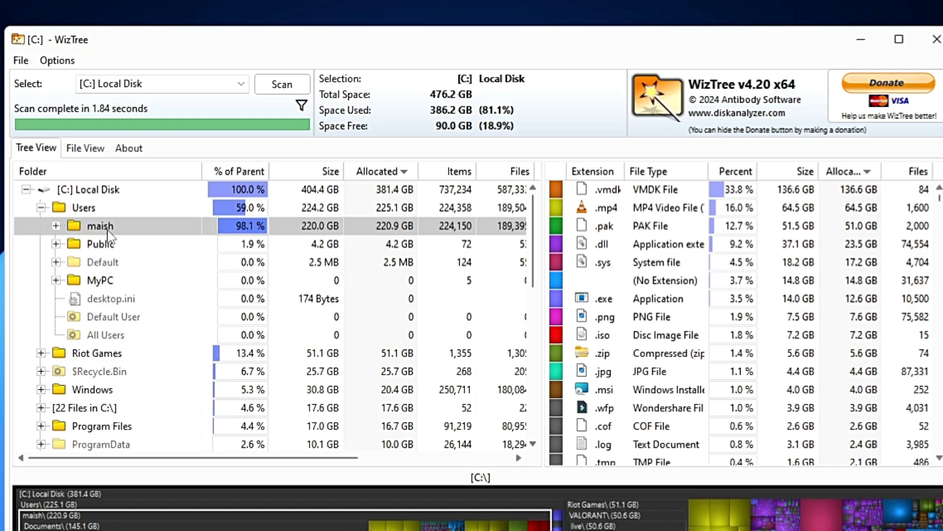
- Expand maish, Documents and Virtual Machines (136.7 GB), then select Win 11 (57.5 GB)
{"action": "left_click", "coordinate": [56, 225]}
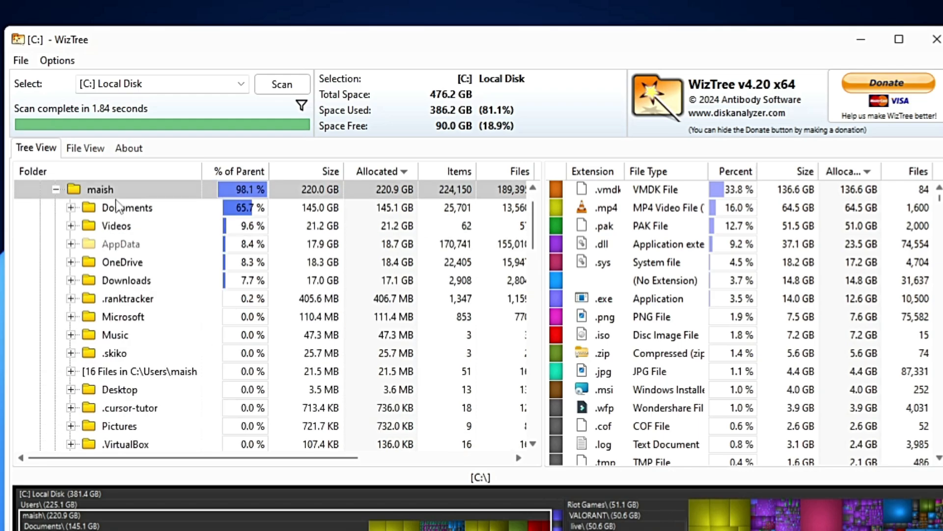
{"action": "mouse_move", "coordinate": [122, 217]}
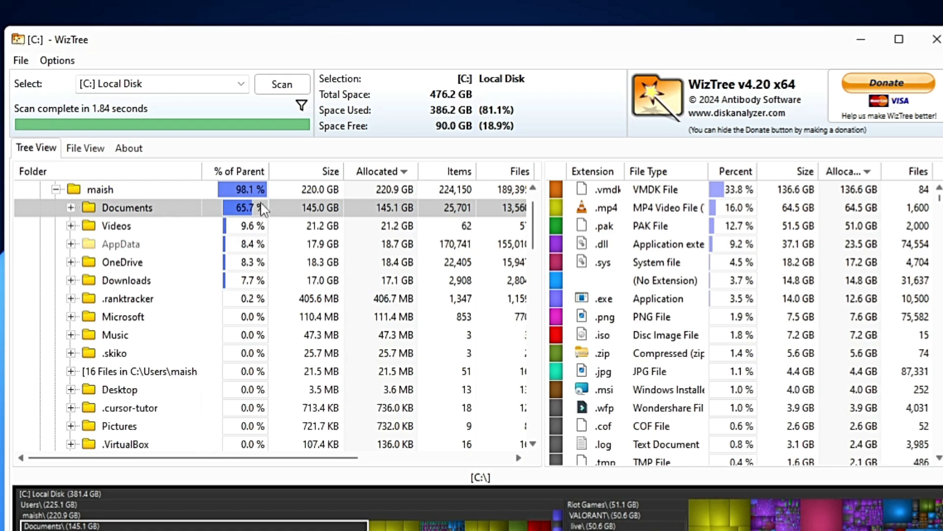
{"action": "mouse_move", "coordinate": [316, 224]}
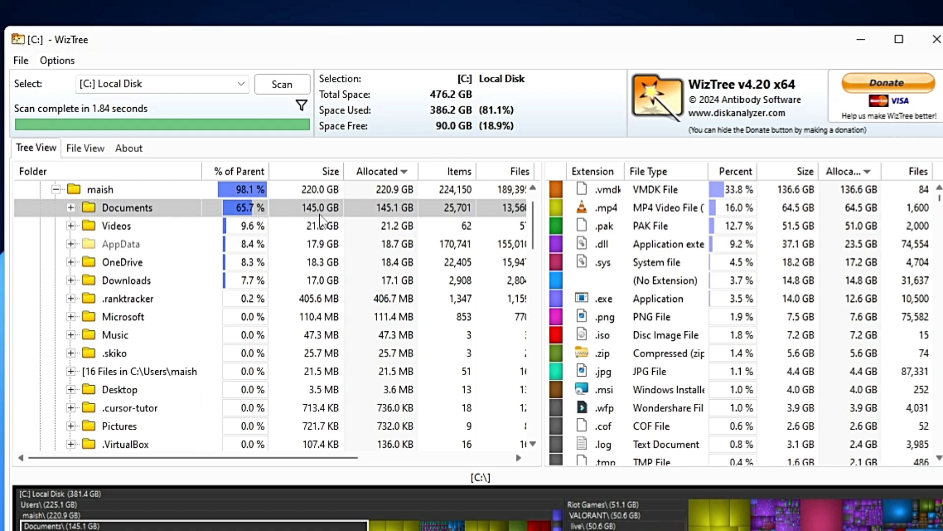
{"action": "mouse_move", "coordinate": [120, 215]}
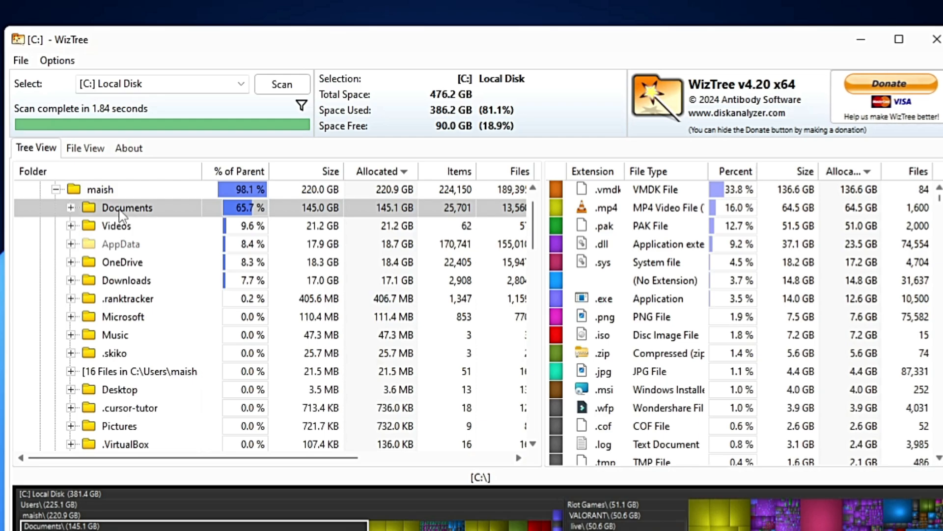
{"action": "left_click", "coordinate": [70, 207]}
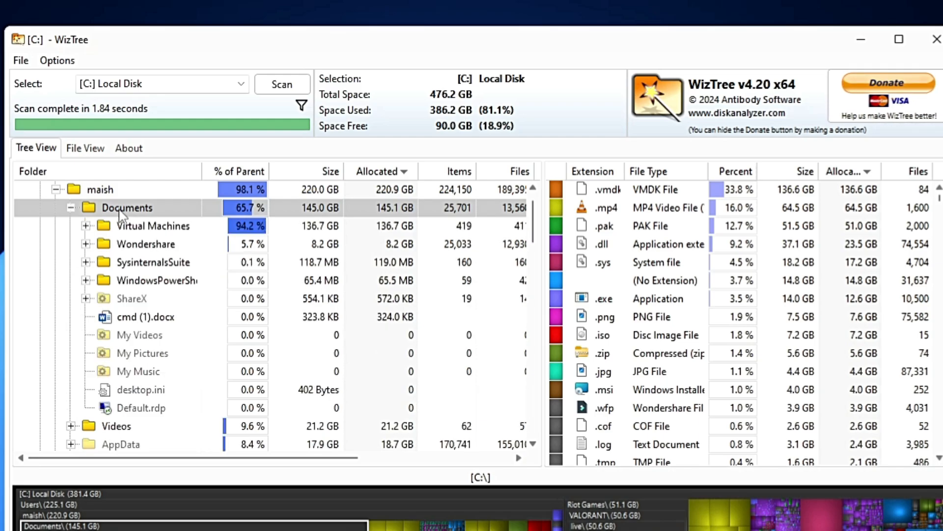
{"action": "left_click", "coordinate": [152, 225]}
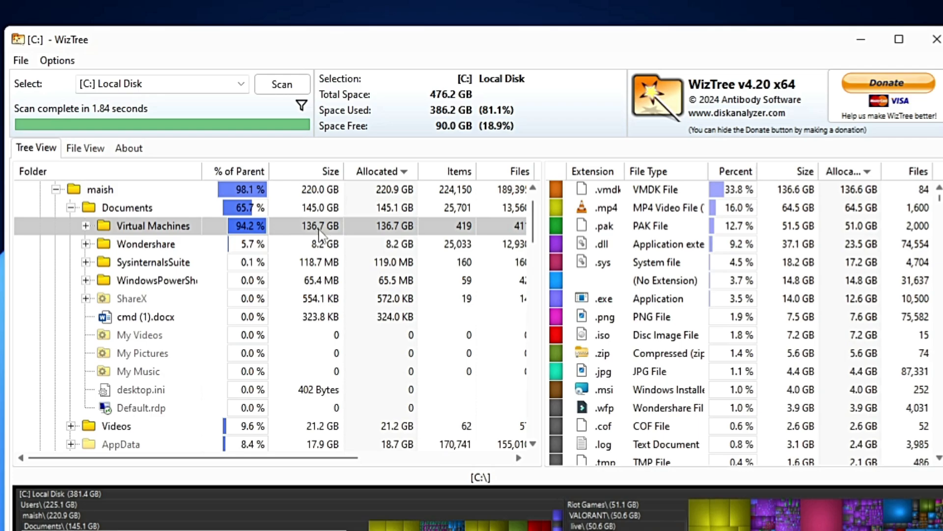
{"action": "mouse_move", "coordinate": [327, 231]}
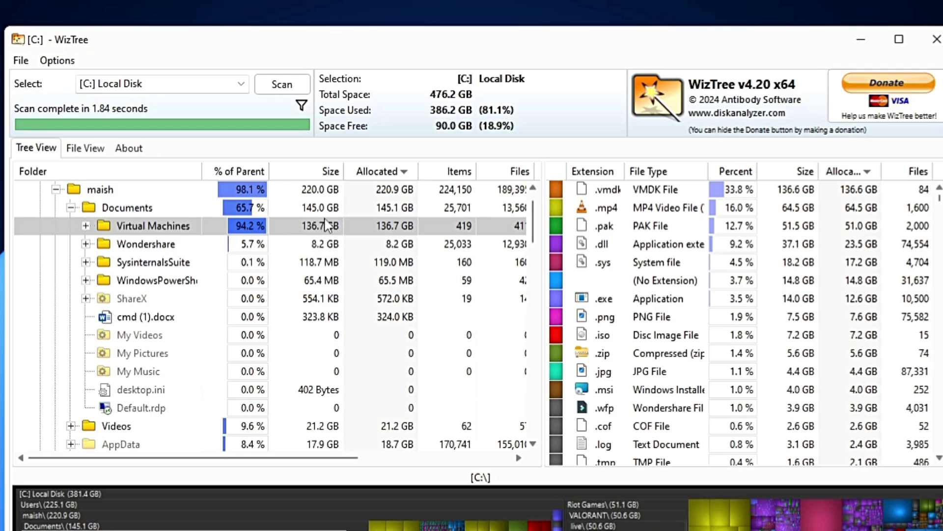
{"action": "mouse_move", "coordinate": [123, 319]}
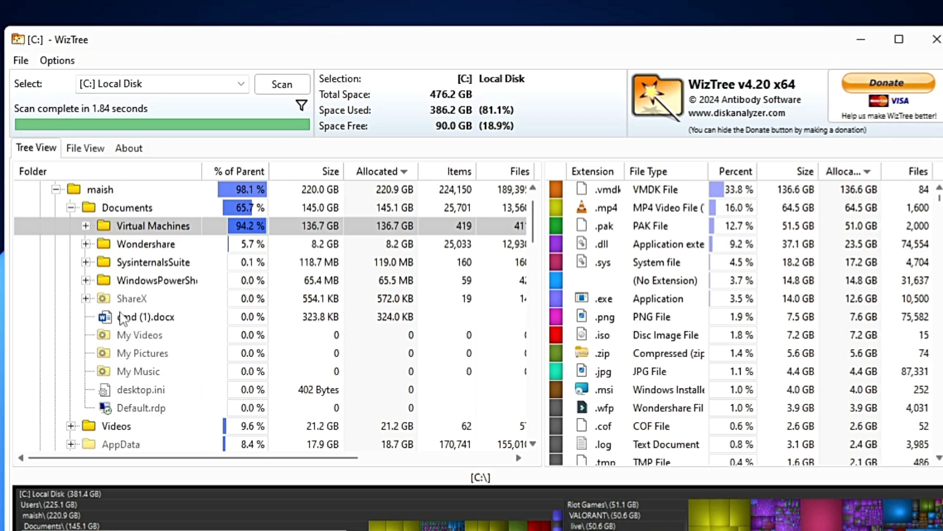
{"action": "mouse_move", "coordinate": [180, 250]}
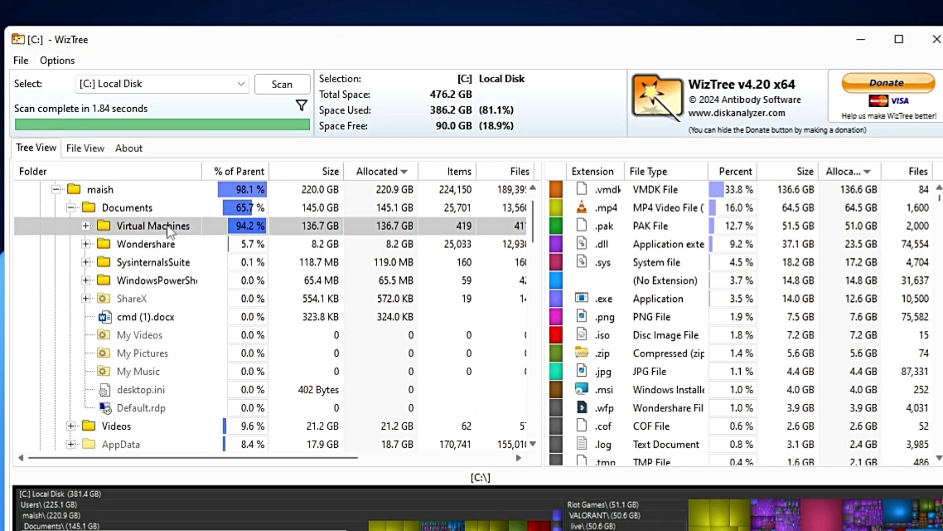
{"action": "left_click", "coordinate": [85, 226]}
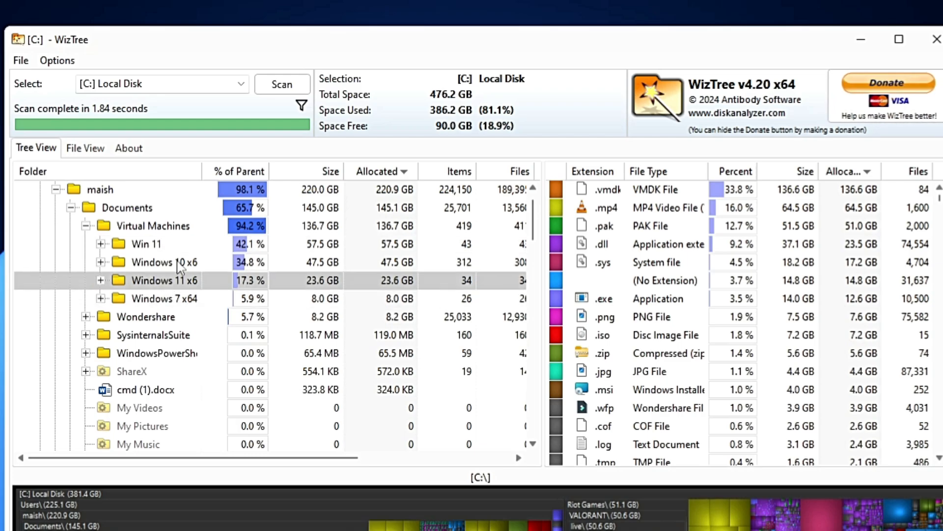
{"action": "left_click", "coordinate": [145, 243]}
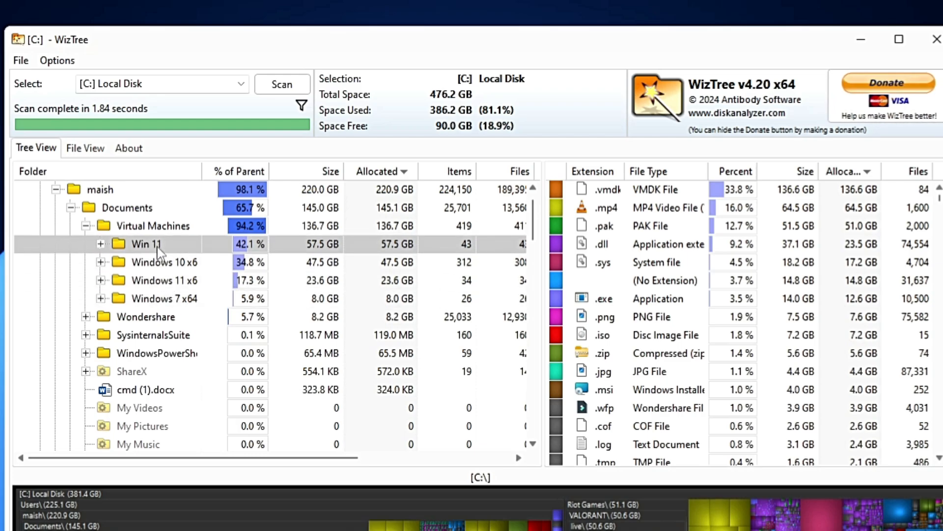
{"action": "mouse_move", "coordinate": [167, 303]}
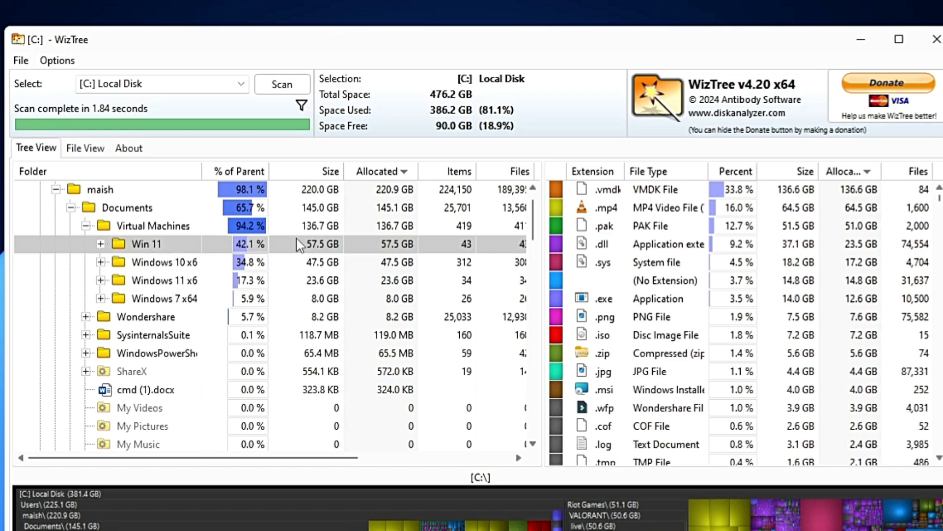
{"action": "mouse_move", "coordinate": [177, 247]}
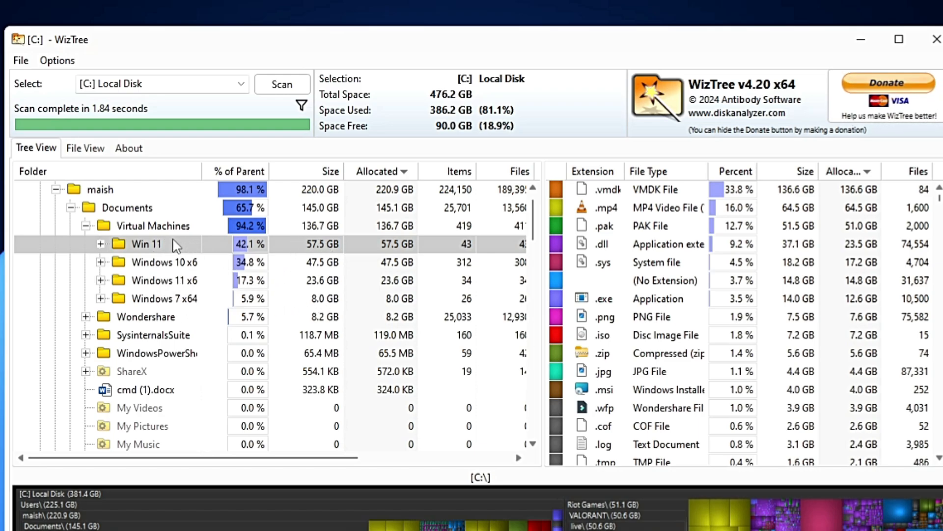
{"action": "mouse_move", "coordinate": [165, 302]}
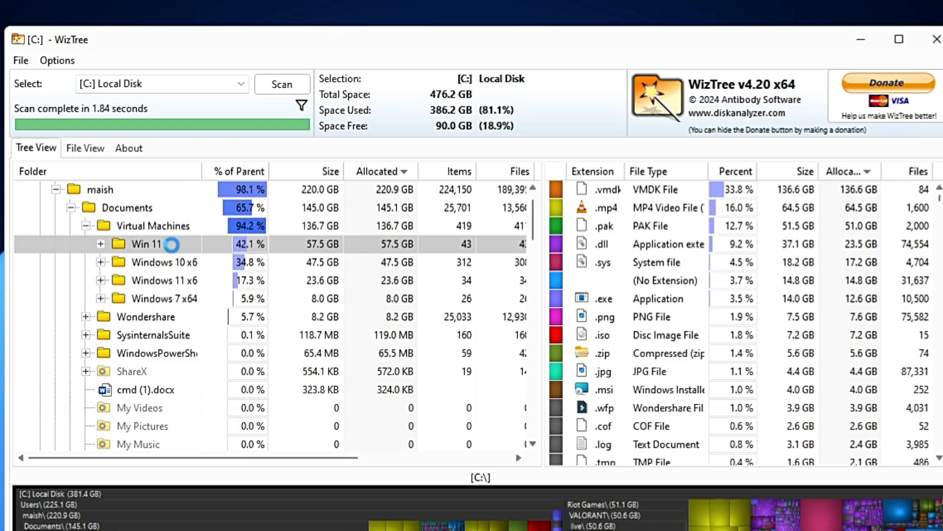
- Show the Win 11 folder's context menu with Explore Folder, Copy Path and Open
{"action": "right_click", "coordinate": [147, 244]}
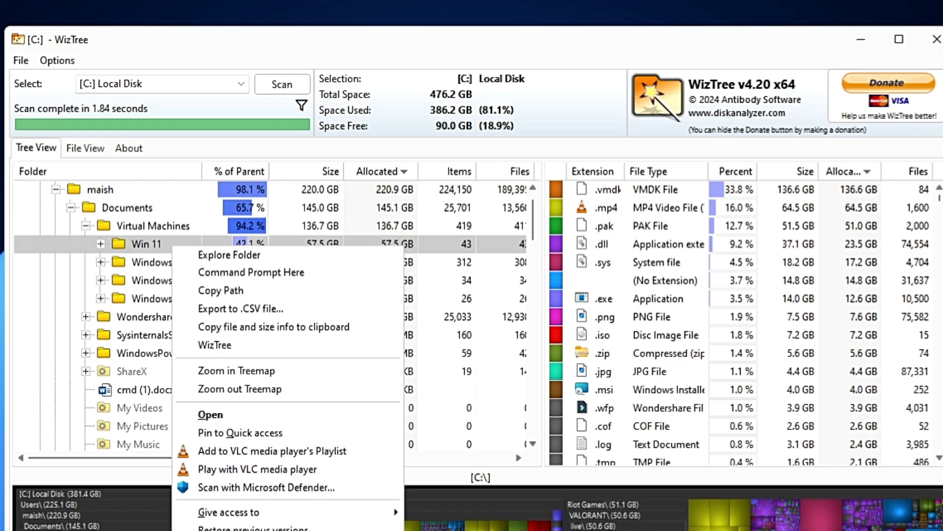
{"action": "mouse_move", "coordinate": [241, 254]}
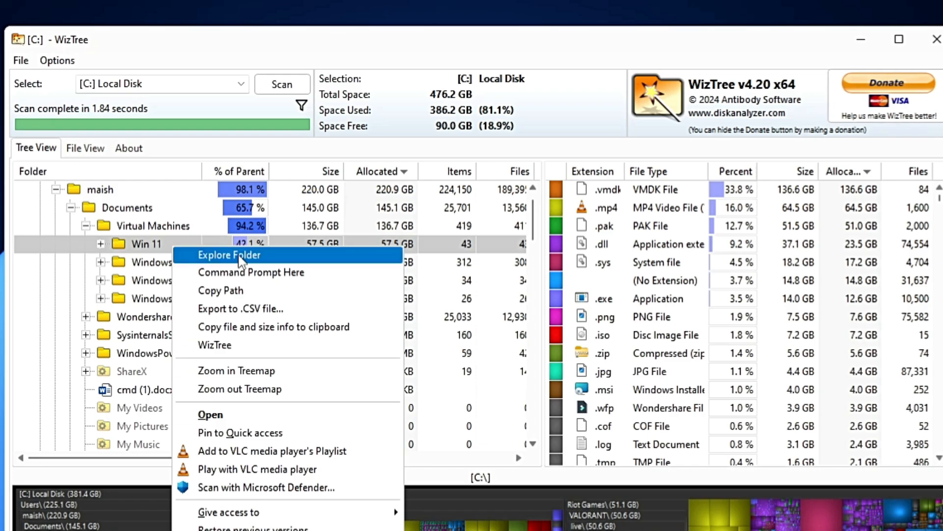
{"action": "mouse_move", "coordinate": [251, 272]}
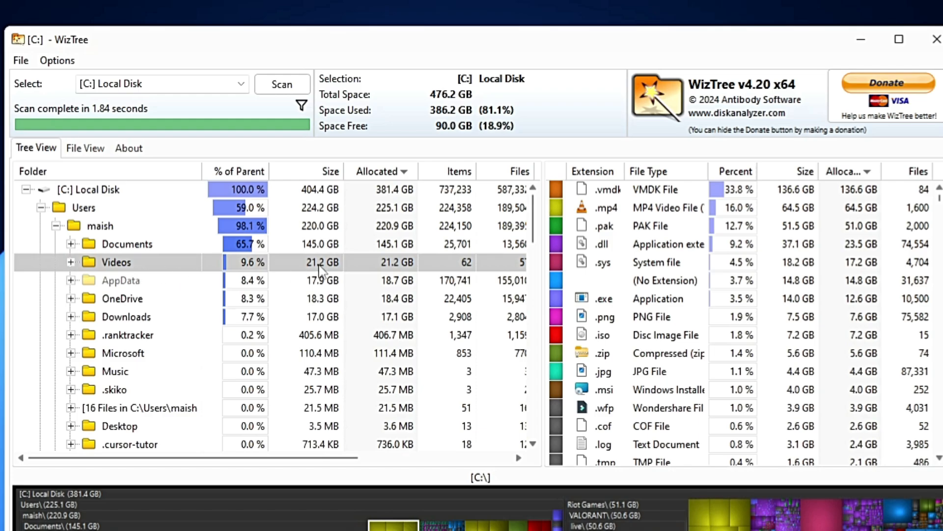
{"action": "mouse_move", "coordinate": [344, 273]}
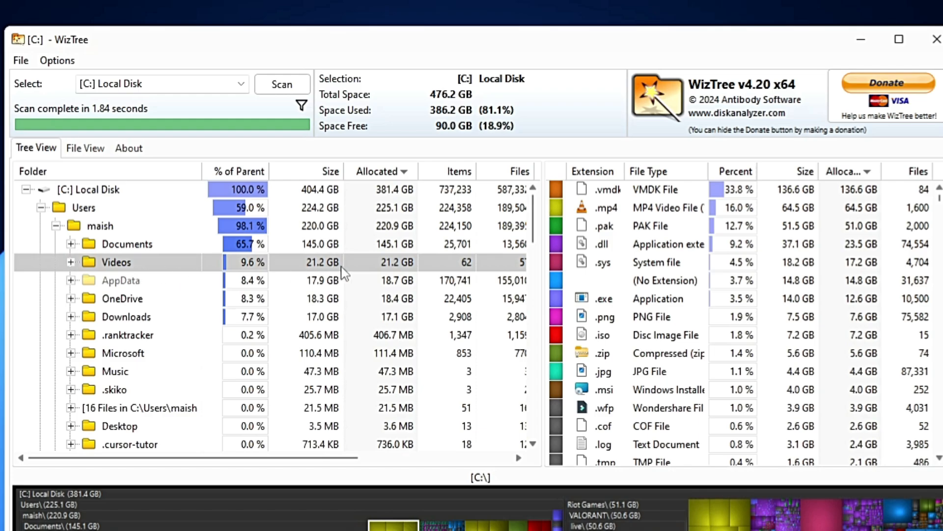
{"action": "mouse_move", "coordinate": [165, 280]}
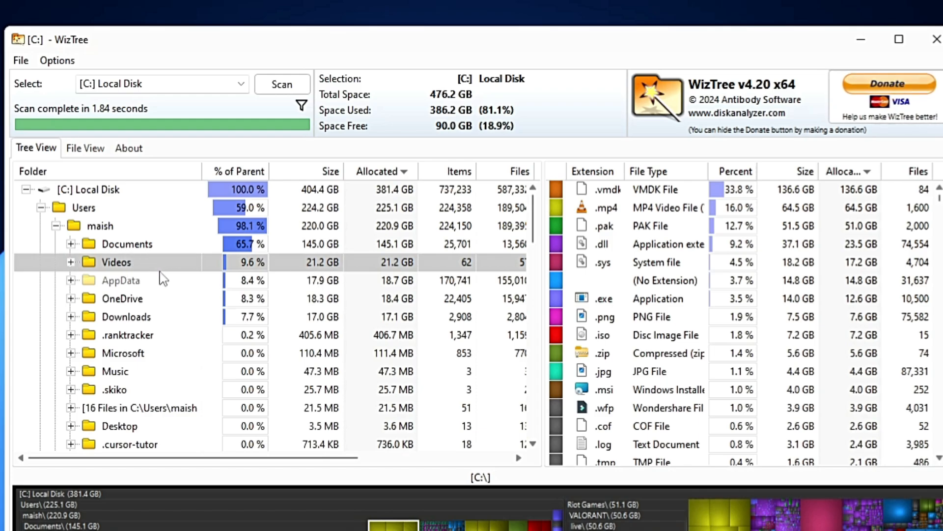
- Expand Videos' 52 loose files and browse MVI_3109, MVI_3112, ending on MVI_3110.MP4 (3.8 GB)
{"action": "left_click", "coordinate": [70, 262]}
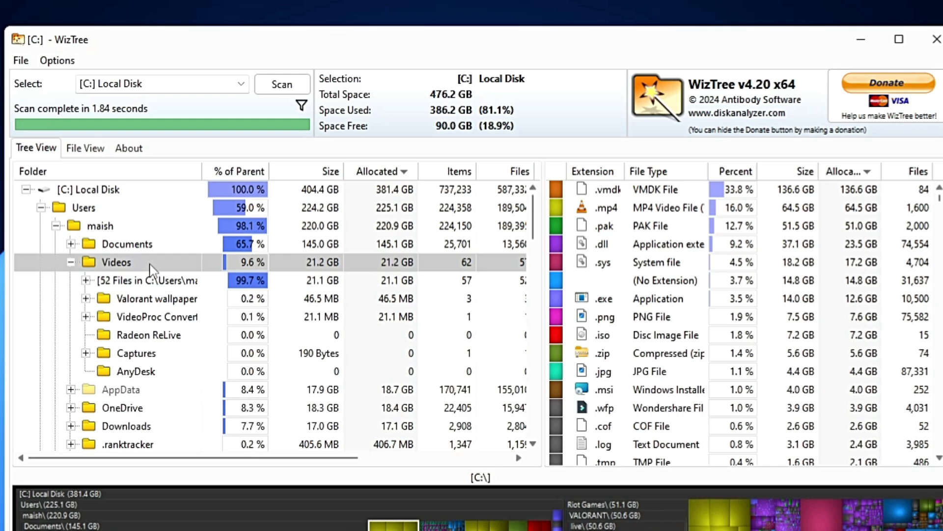
{"action": "mouse_move", "coordinate": [132, 292]}
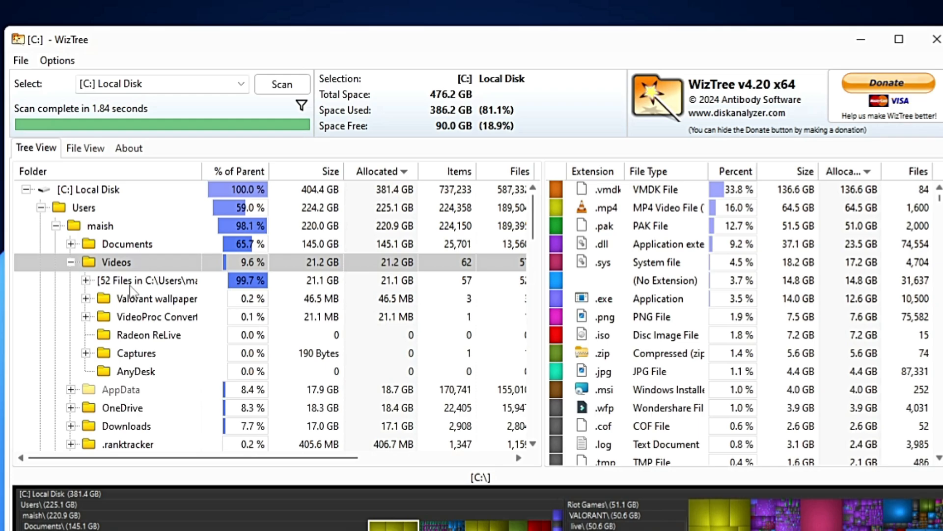
{"action": "left_click", "coordinate": [150, 280]}
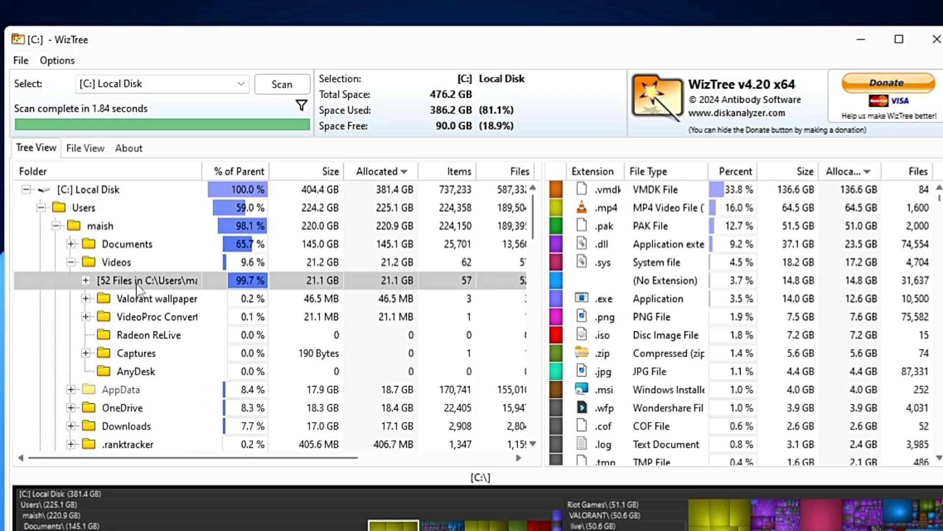
{"action": "left_click", "coordinate": [85, 281]}
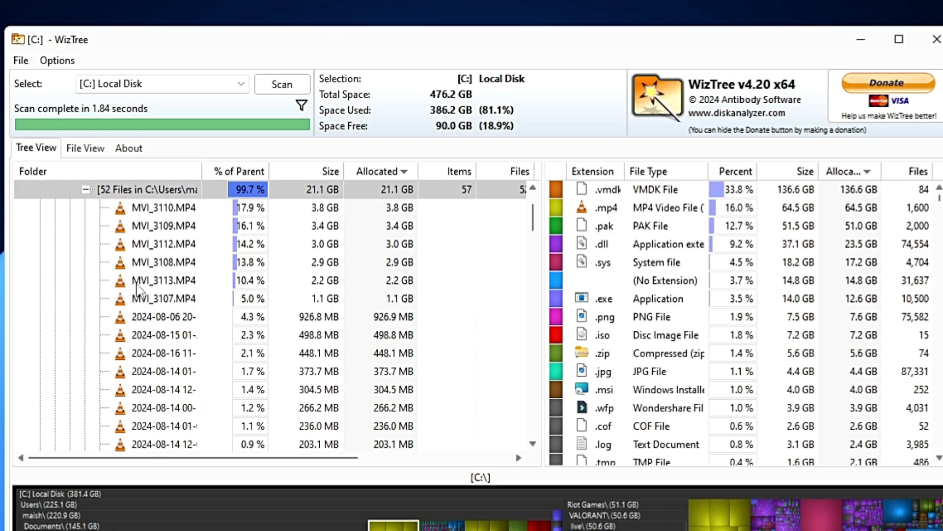
{"action": "left_click", "coordinate": [163, 225]}
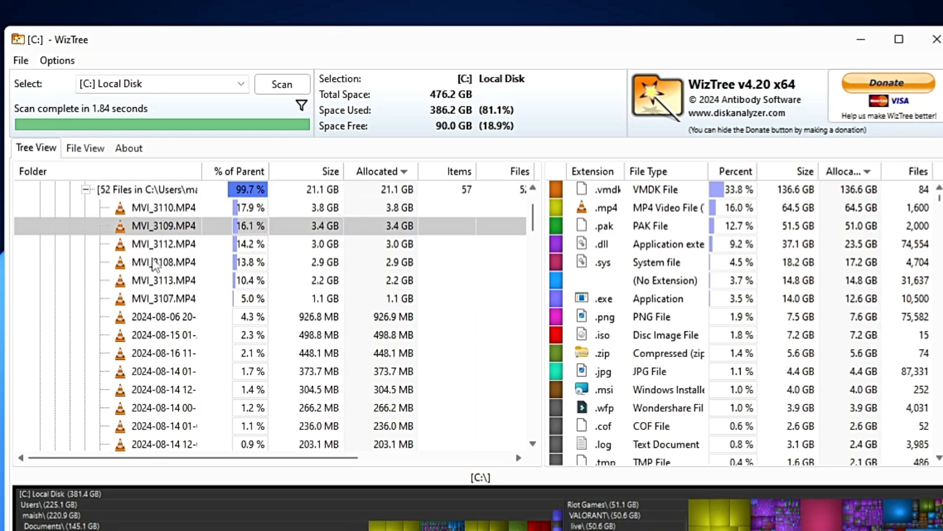
{"action": "left_click", "coordinate": [164, 207]}
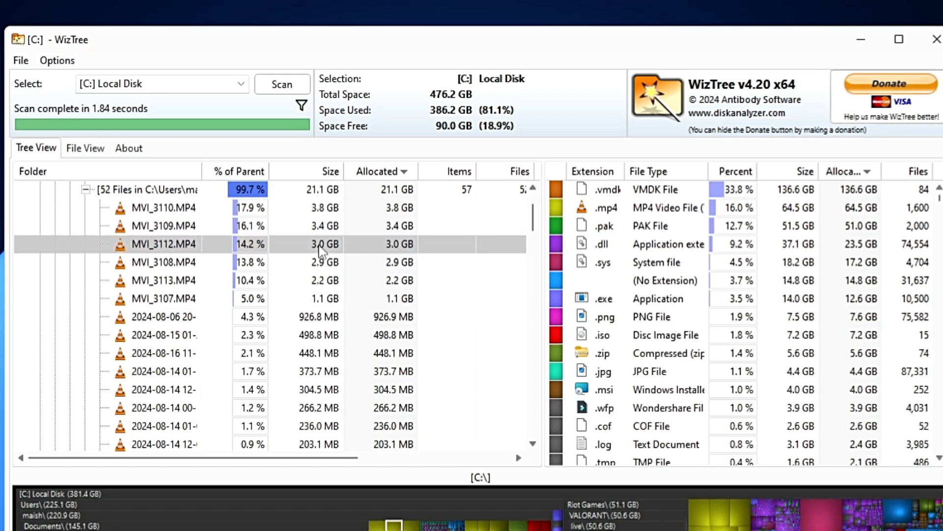
{"action": "left_click", "coordinate": [162, 207]}
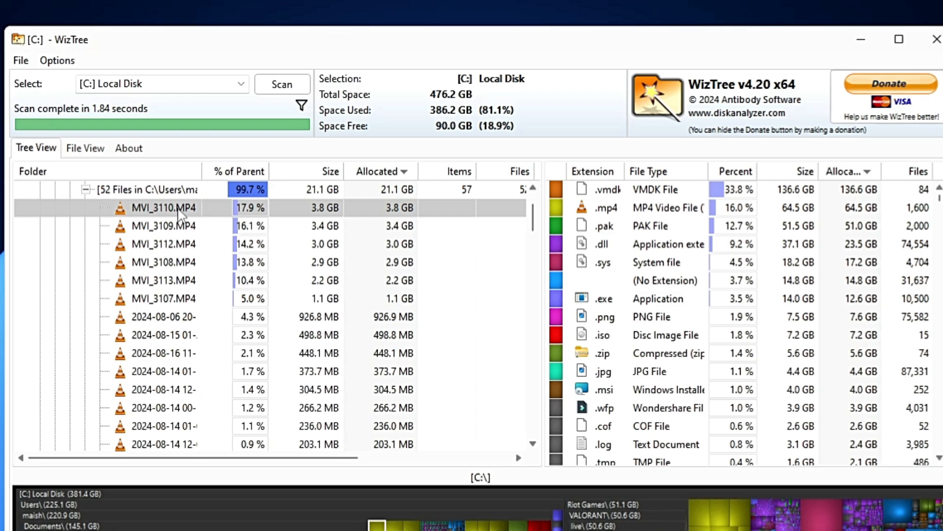
- Dismiss MVI_3110.MP4's context menu, collapse Videos and browse the profile down to Music
{"action": "right_click", "coordinate": [162, 208]}
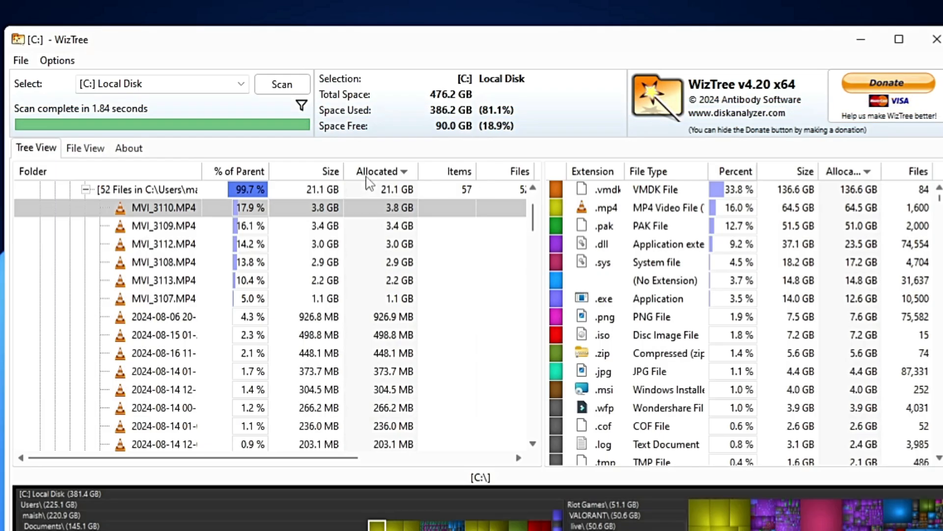
{"action": "mouse_move", "coordinate": [156, 228]}
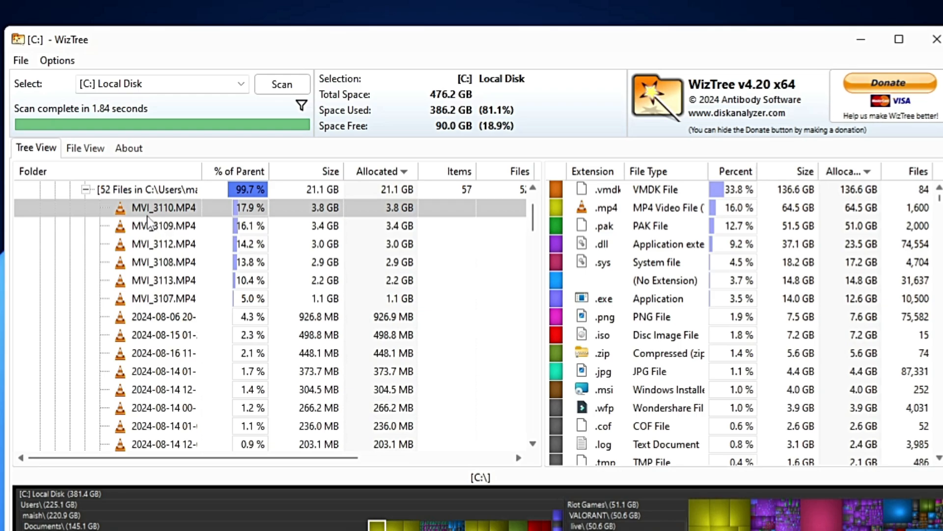
{"action": "right_click", "coordinate": [162, 207]}
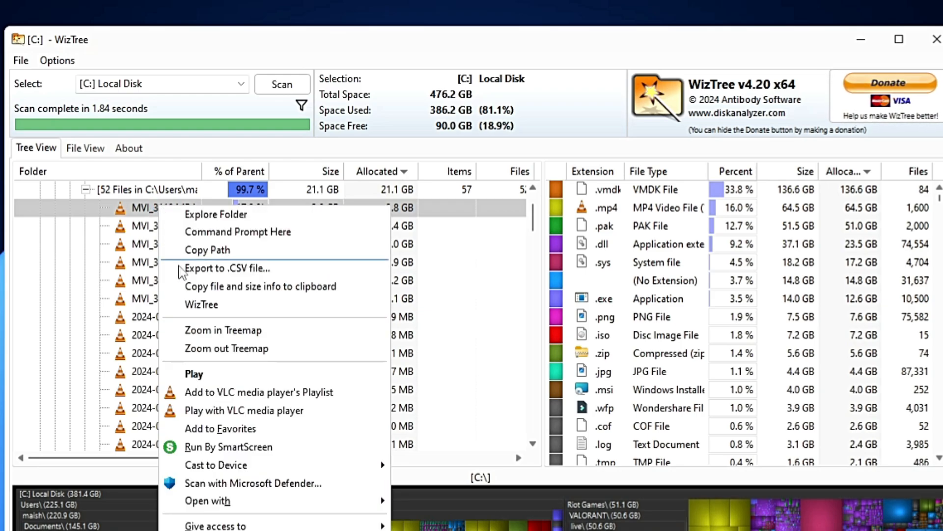
{"action": "mouse_move", "coordinate": [120, 335]}
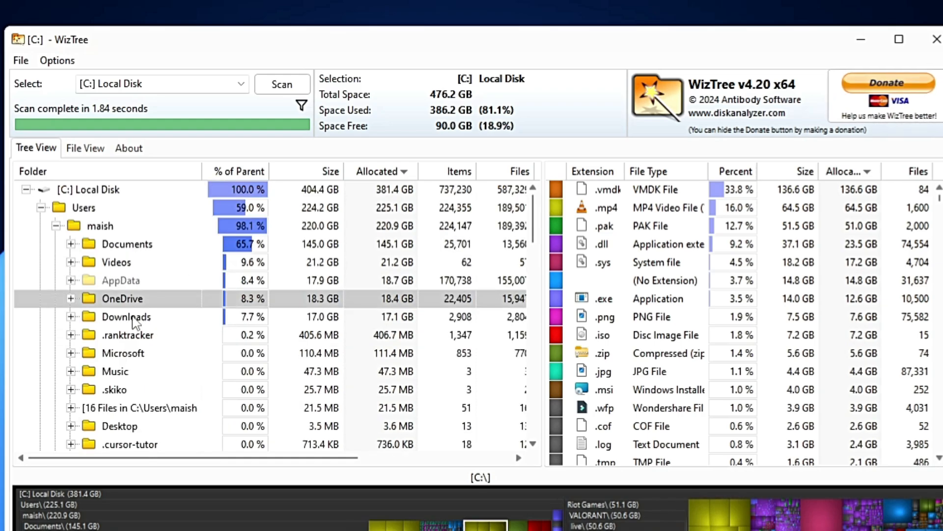
{"action": "left_click", "coordinate": [122, 353]}
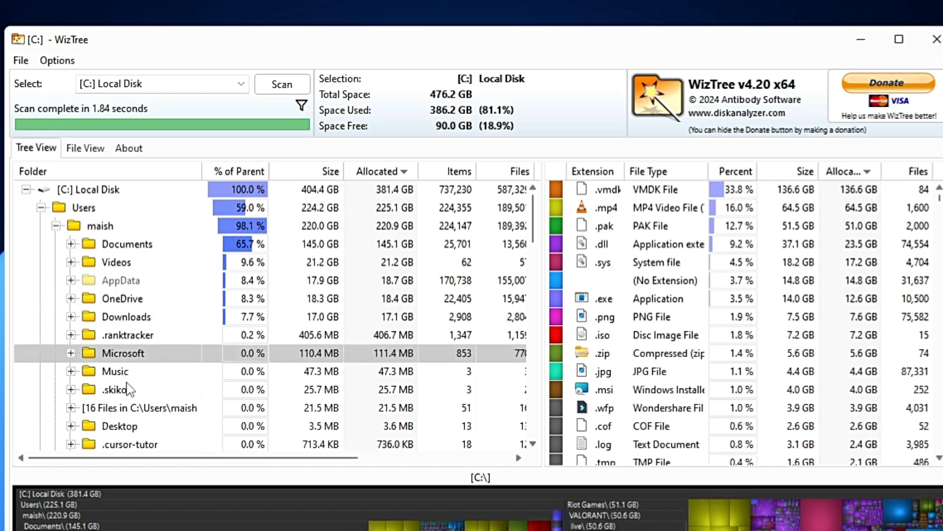
{"action": "scroll", "scroll_direction": "down", "scroll_amount": 3}
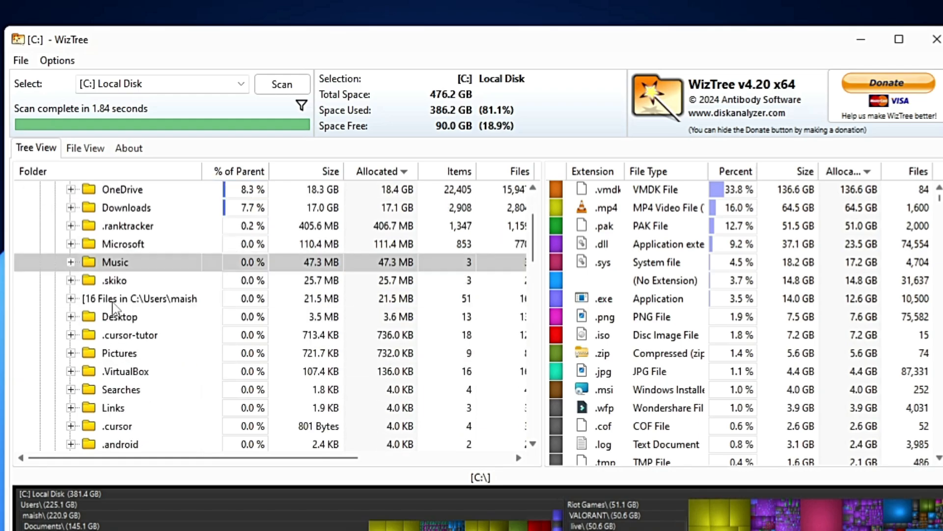
- Switch the drive selector to [E:] New Volume to load its scan results
{"action": "left_click", "coordinate": [242, 83]}
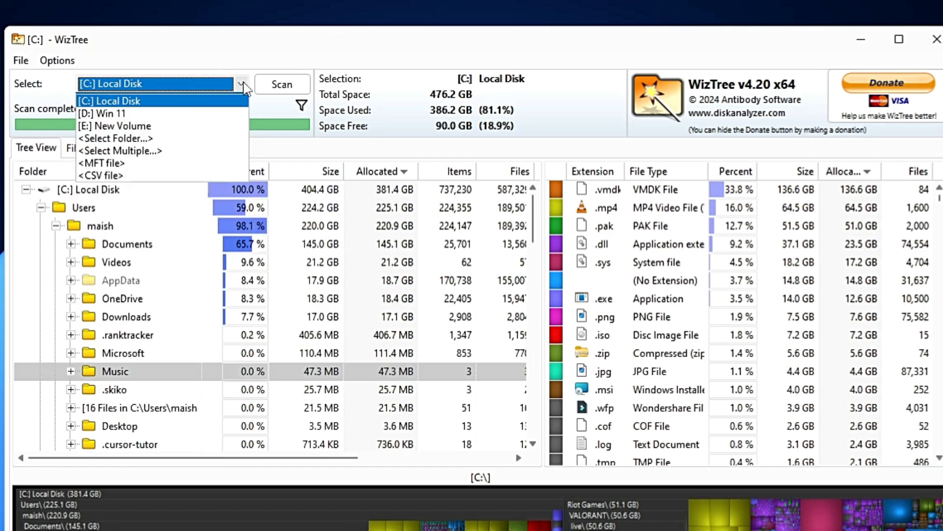
{"action": "left_click", "coordinate": [117, 126]}
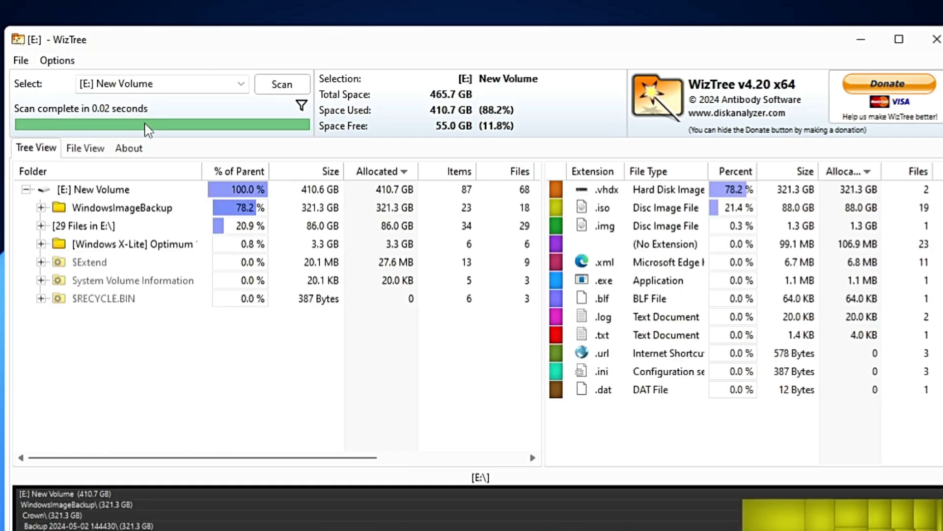
{"action": "mouse_move", "coordinate": [186, 259]}
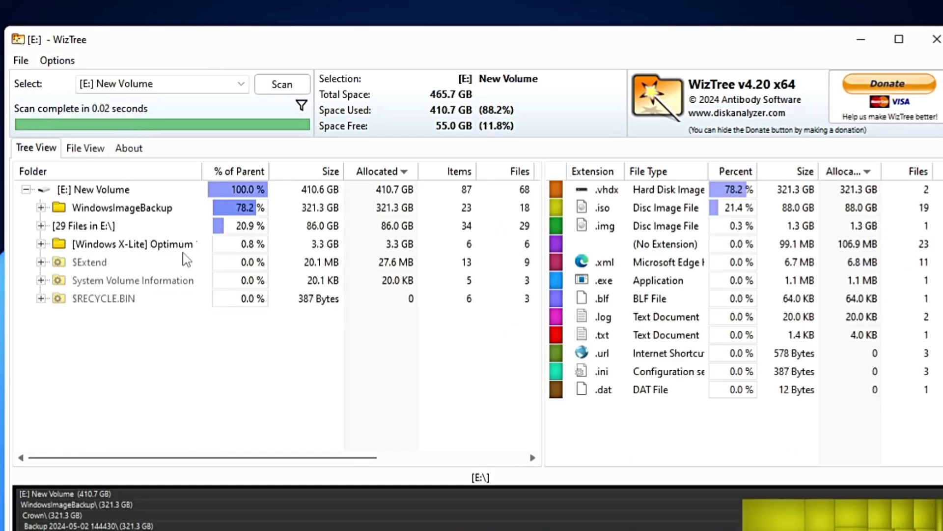